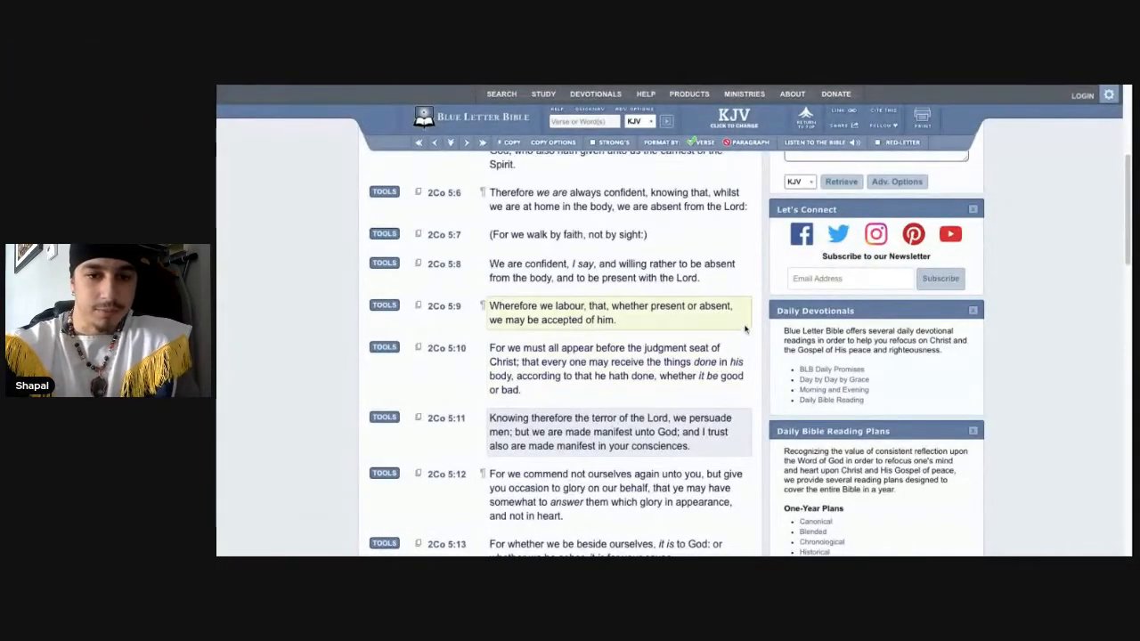
Scroll further down through 2 Corinthians 5 in the KJV.
{"action": "scroll", "scroll_direction": "down", "scroll_amount": 3}
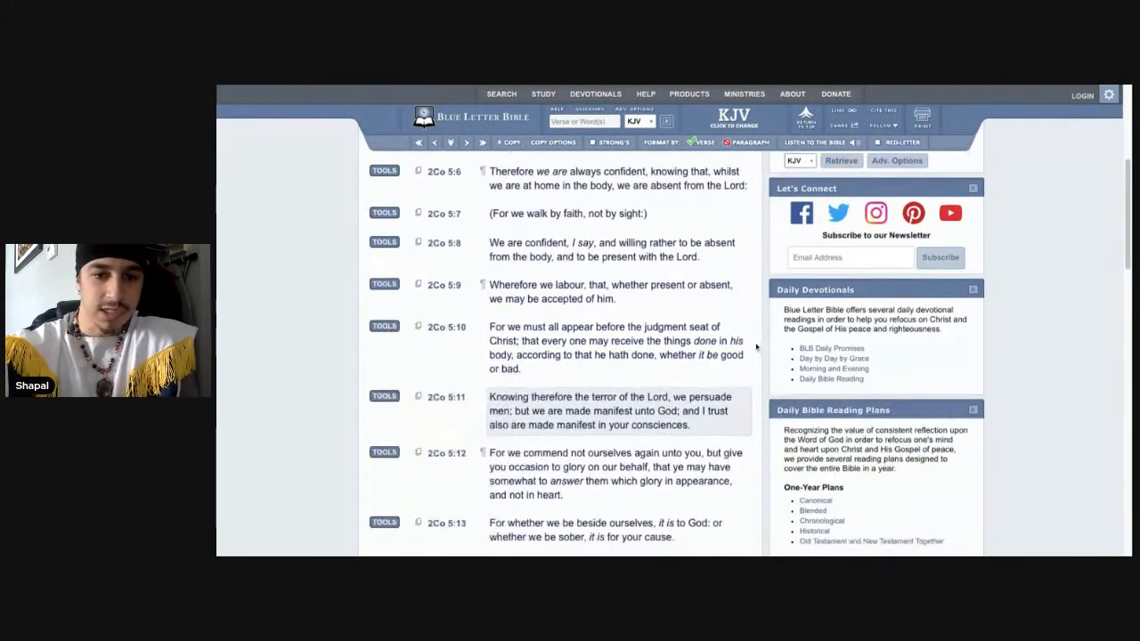
{"action": "scroll", "scroll_direction": "down", "scroll_amount": 3}
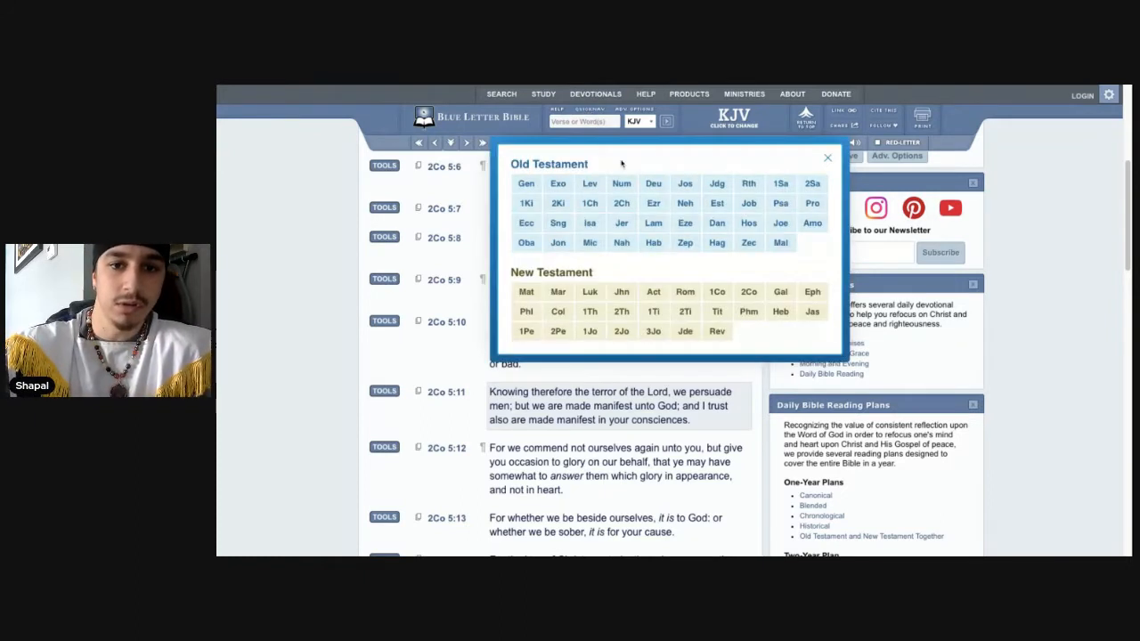
Pick Jonah from the book list and open chapter 1.
{"action": "left_click", "coordinate": [558, 242]}
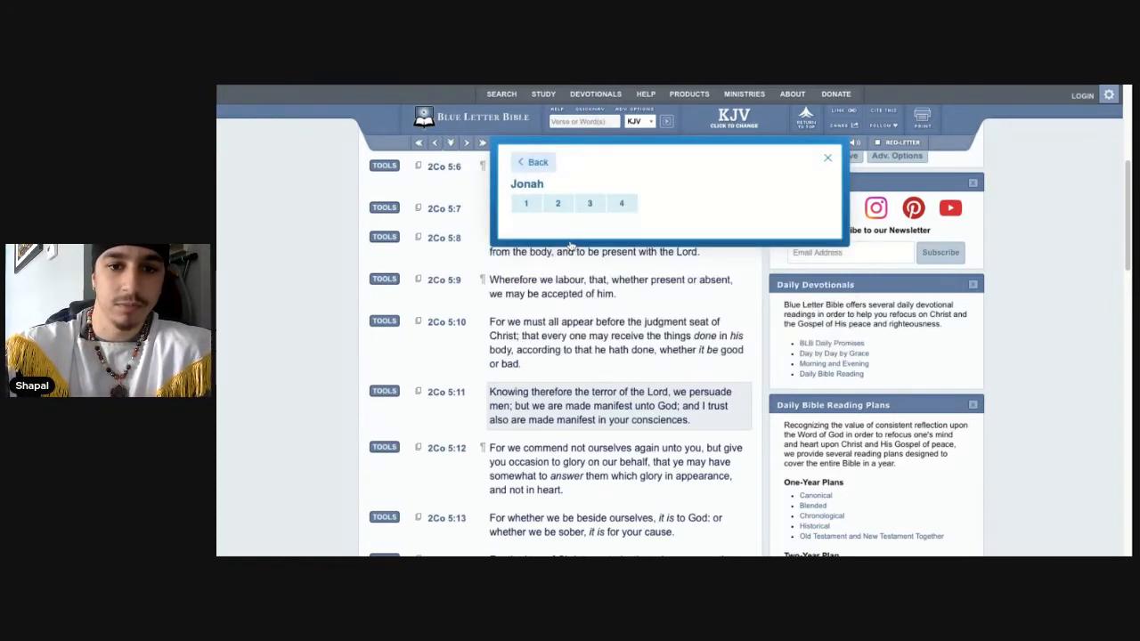
{"action": "left_click", "coordinate": [525, 203]}
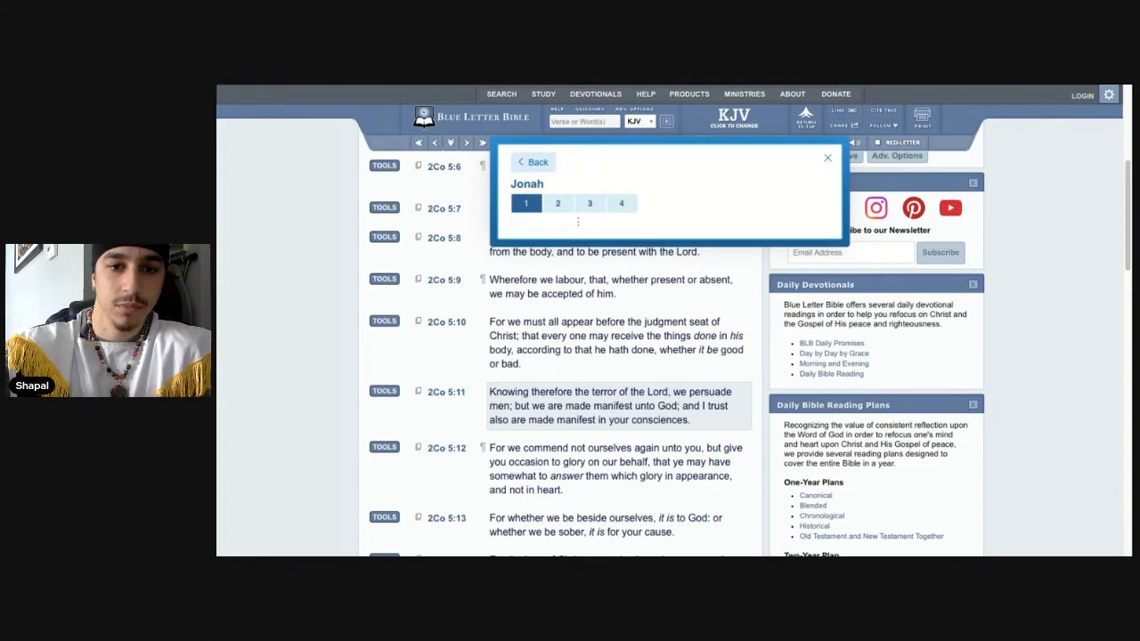
{"action": "left_click", "coordinate": [525, 203]}
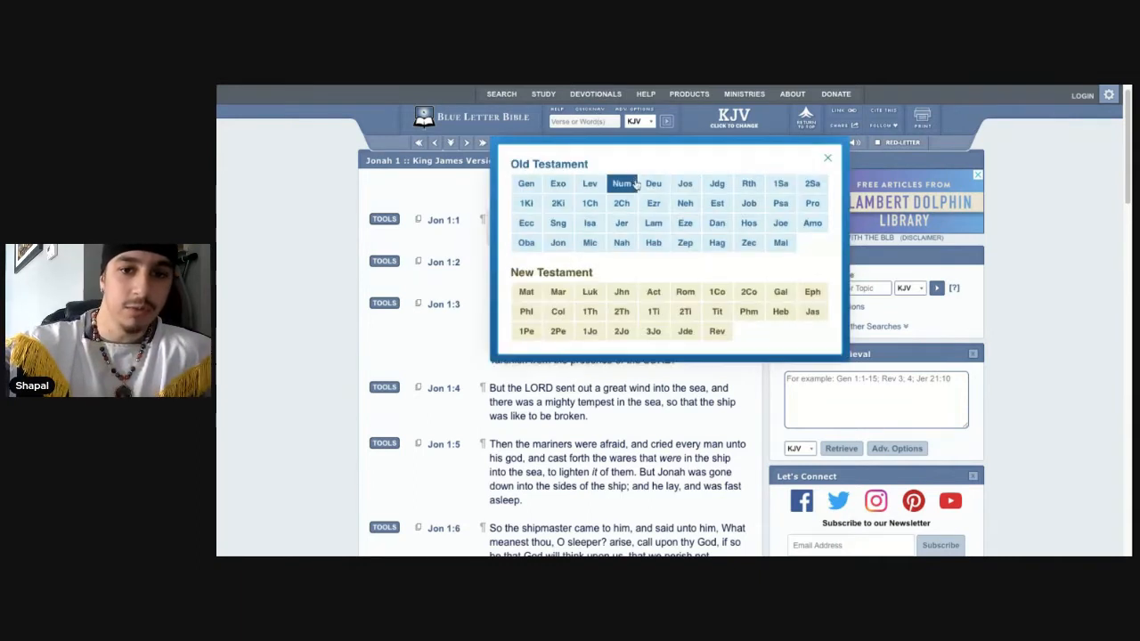
Open Jeremiah chapter 28 and scroll into its text.
{"action": "left_click", "coordinate": [589, 223]}
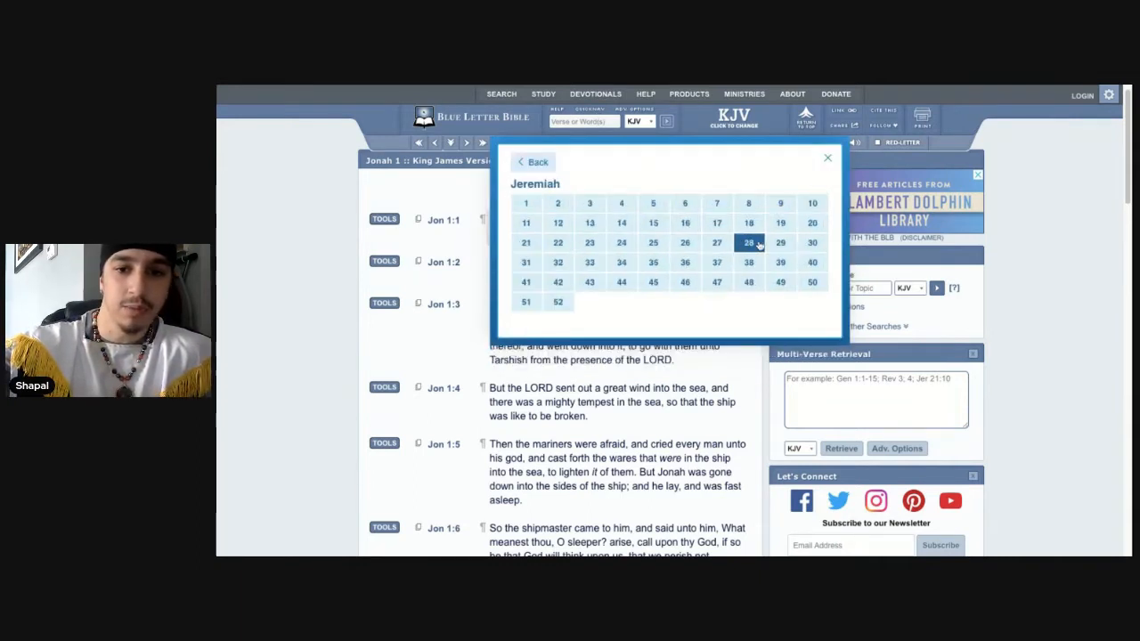
{"action": "left_click", "coordinate": [748, 242]}
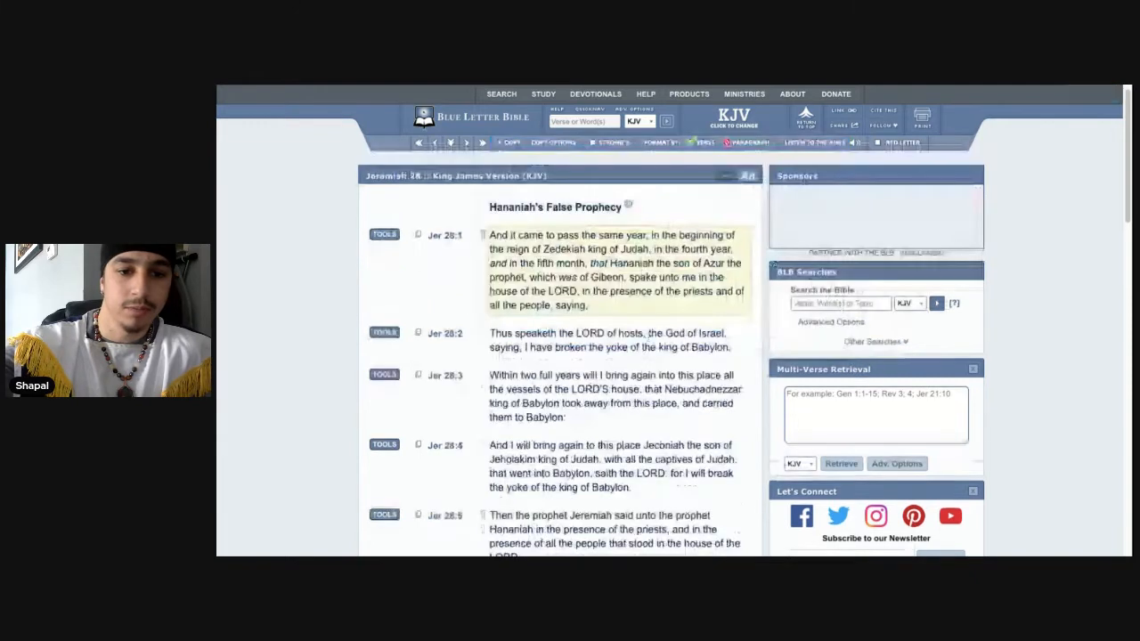
{"action": "scroll", "scroll_direction": "down", "scroll_amount": 3}
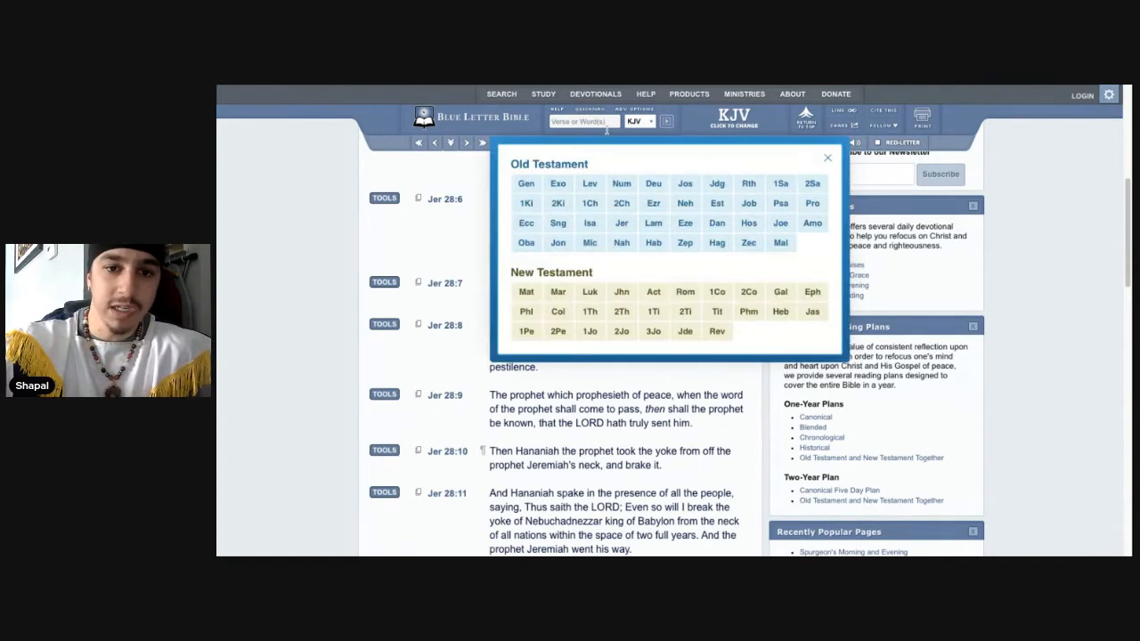
Choose Jonah again and reopen chapter 1, 'Jonah's Disobedience'.
{"action": "left_click", "coordinate": [559, 243]}
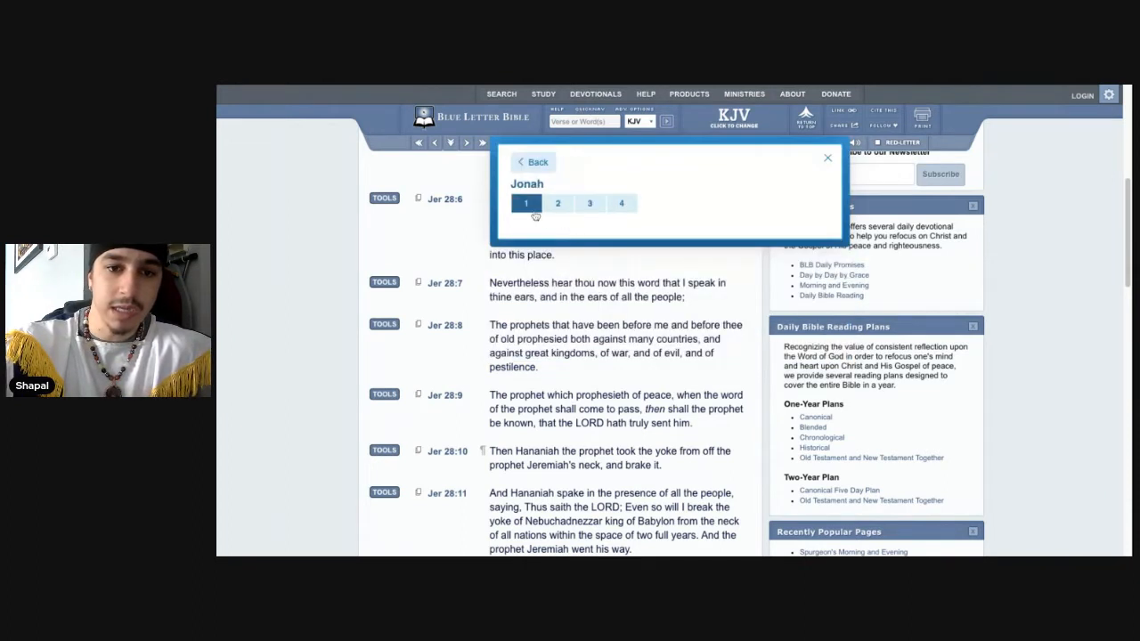
{"action": "left_click", "coordinate": [526, 203]}
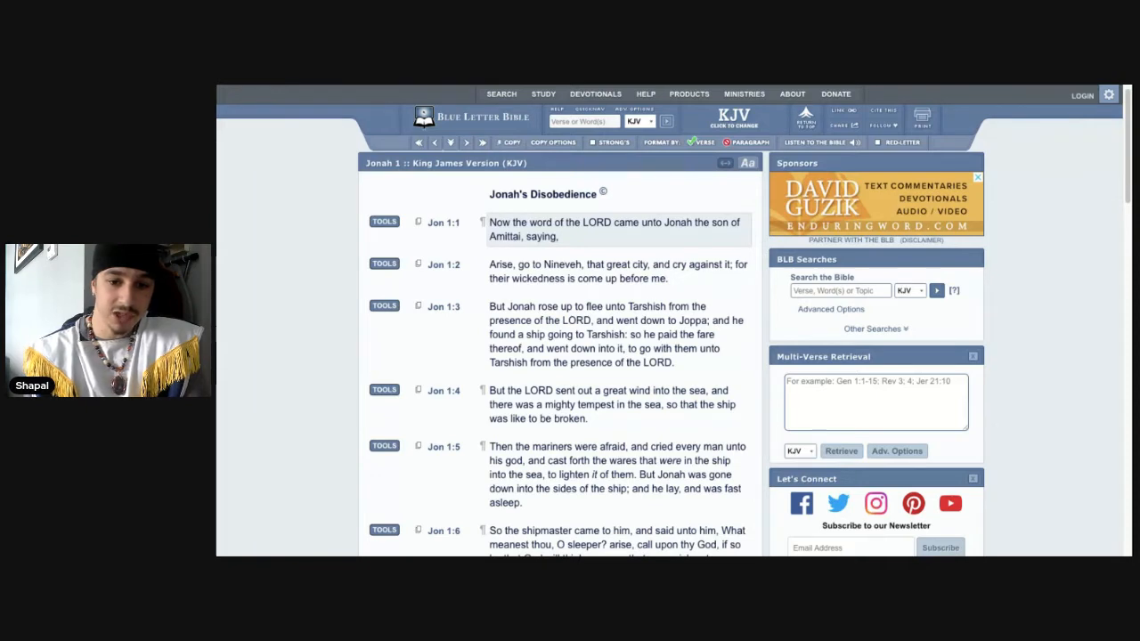
Read down Jonah 1 to verse 11 and open the TOOLS interlinear for Jon 1:11.
{"action": "scroll", "scroll_direction": "down", "scroll_amount": 3}
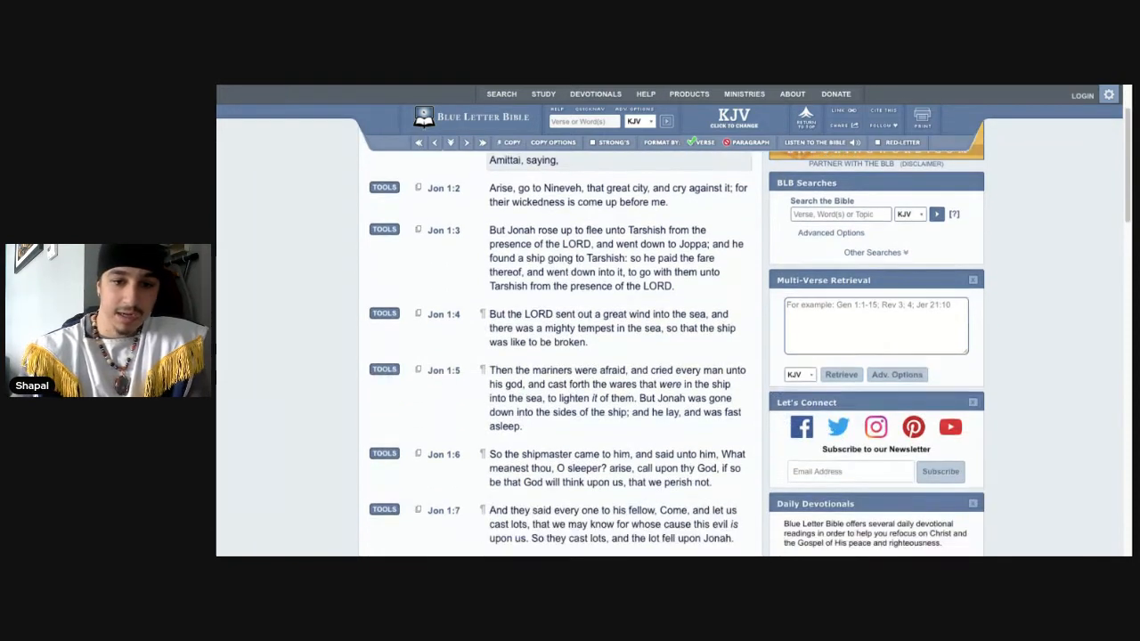
{"action": "scroll", "scroll_direction": "down", "scroll_amount": 3}
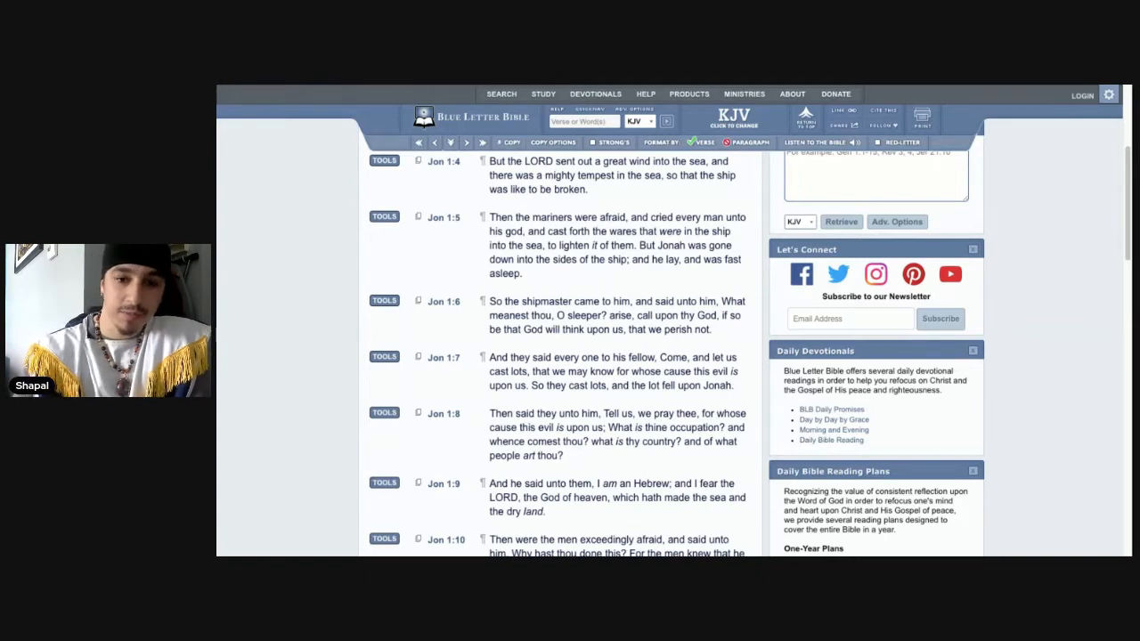
{"action": "scroll", "scroll_direction": "down", "scroll_amount": 3}
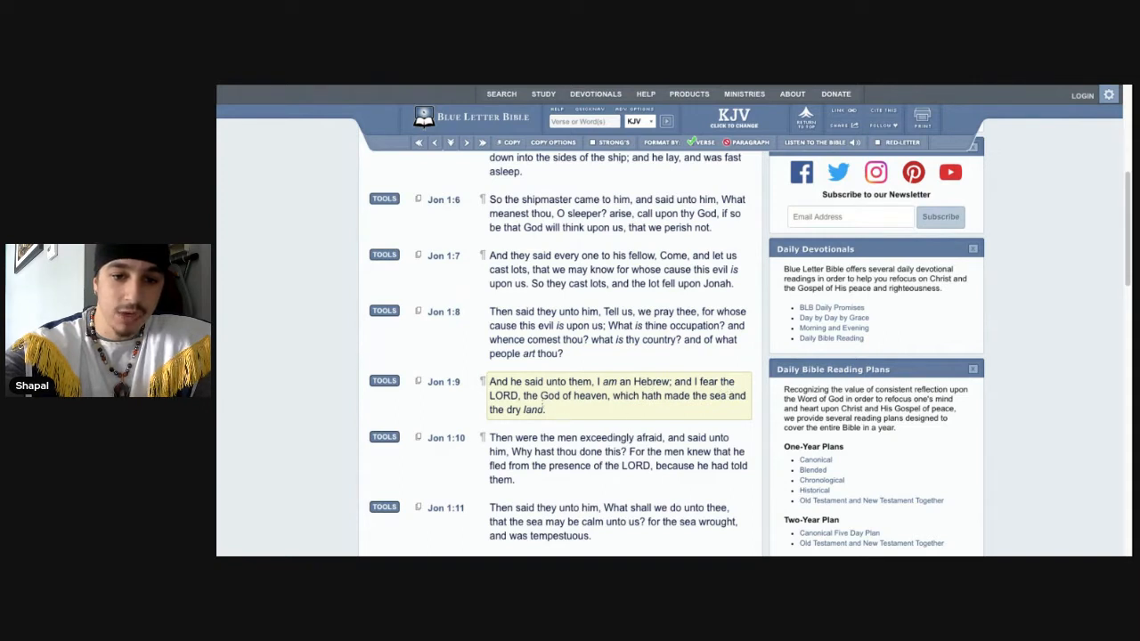
{"action": "mouse_move", "coordinate": [645, 407]}
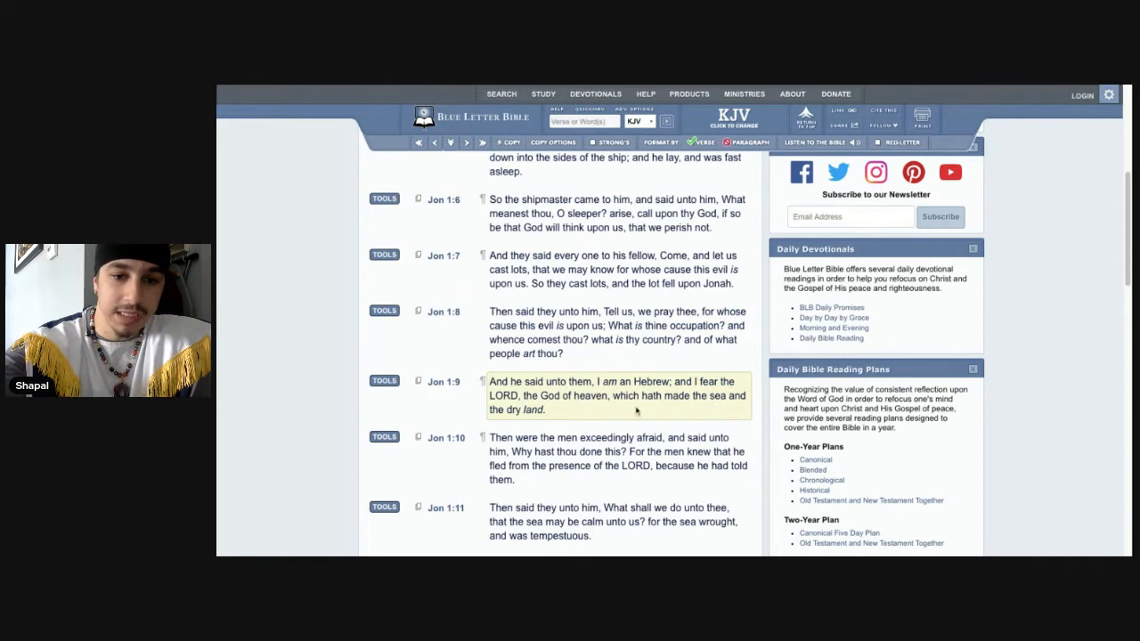
{"action": "scroll", "scroll_direction": "down", "scroll_amount": 3}
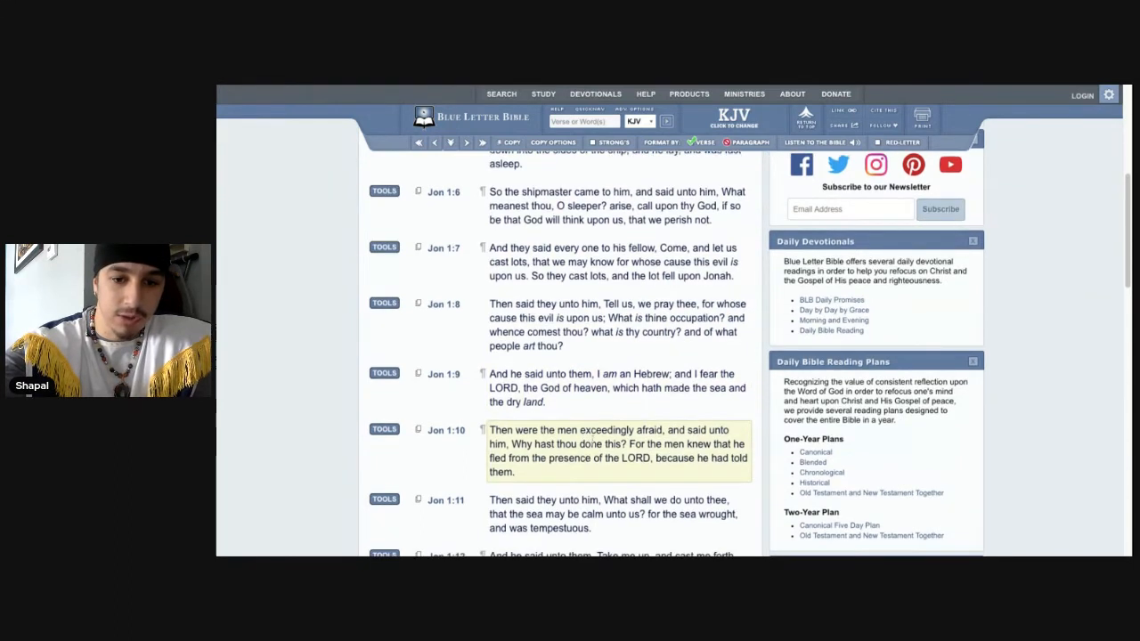
{"action": "scroll", "scroll_direction": "down", "scroll_amount": 3}
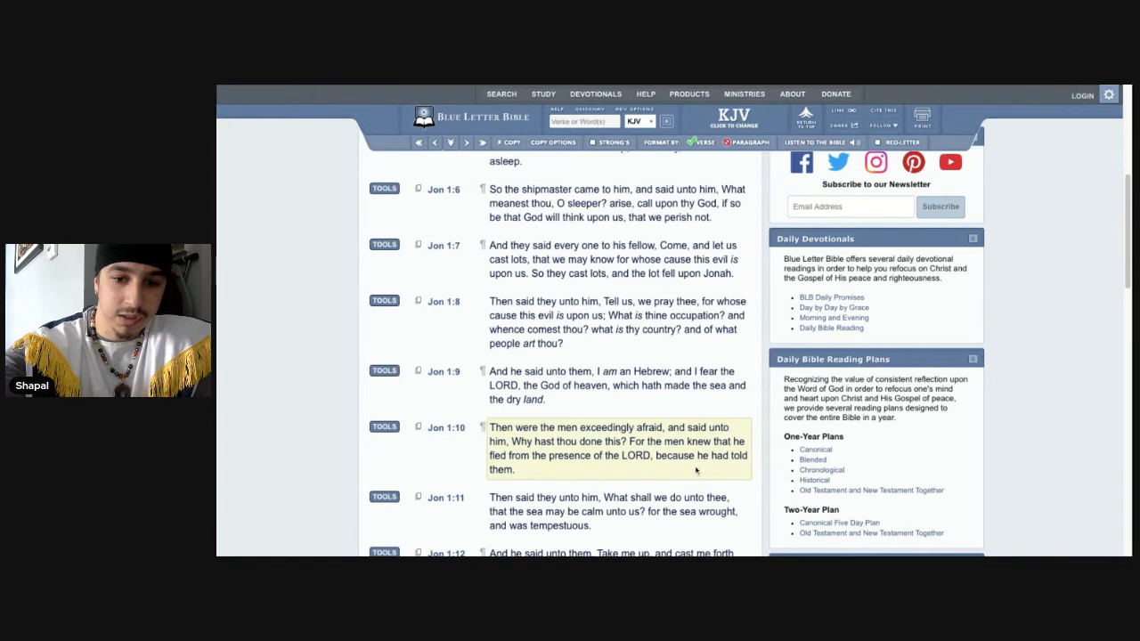
{"action": "mouse_move", "coordinate": [523, 484]}
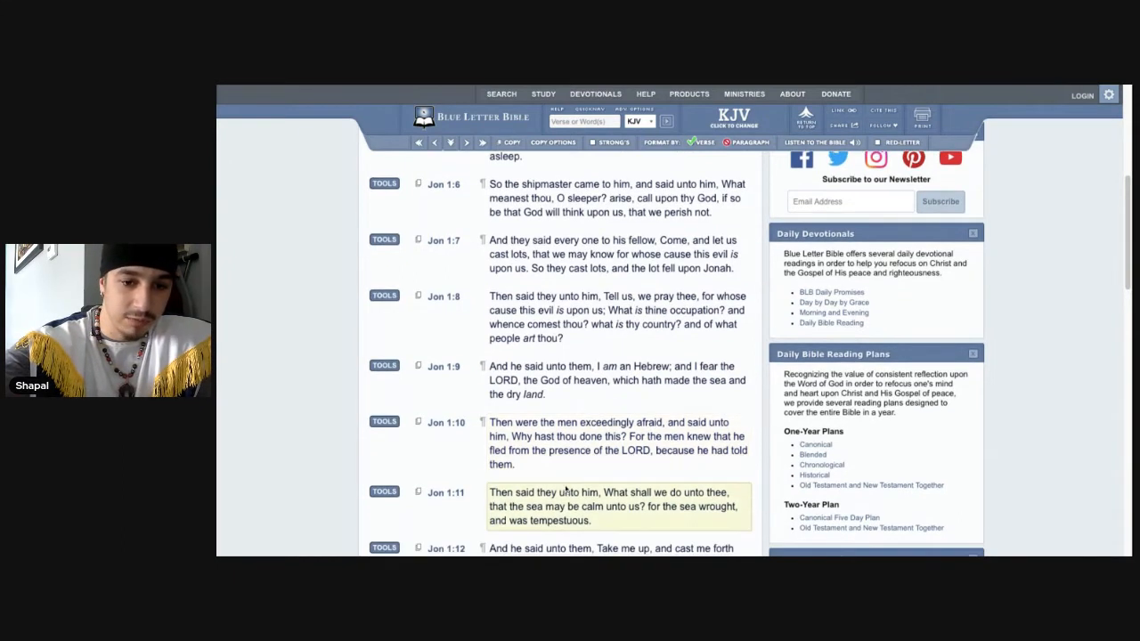
{"action": "scroll", "scroll_direction": "down", "scroll_amount": 3}
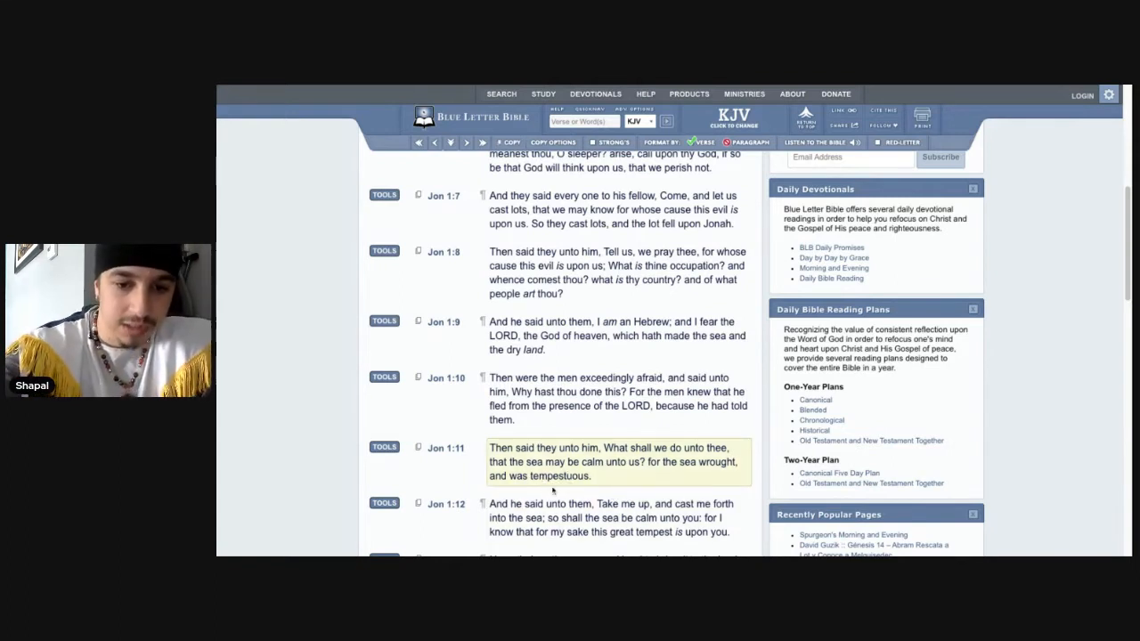
{"action": "left_click", "coordinate": [384, 447]}
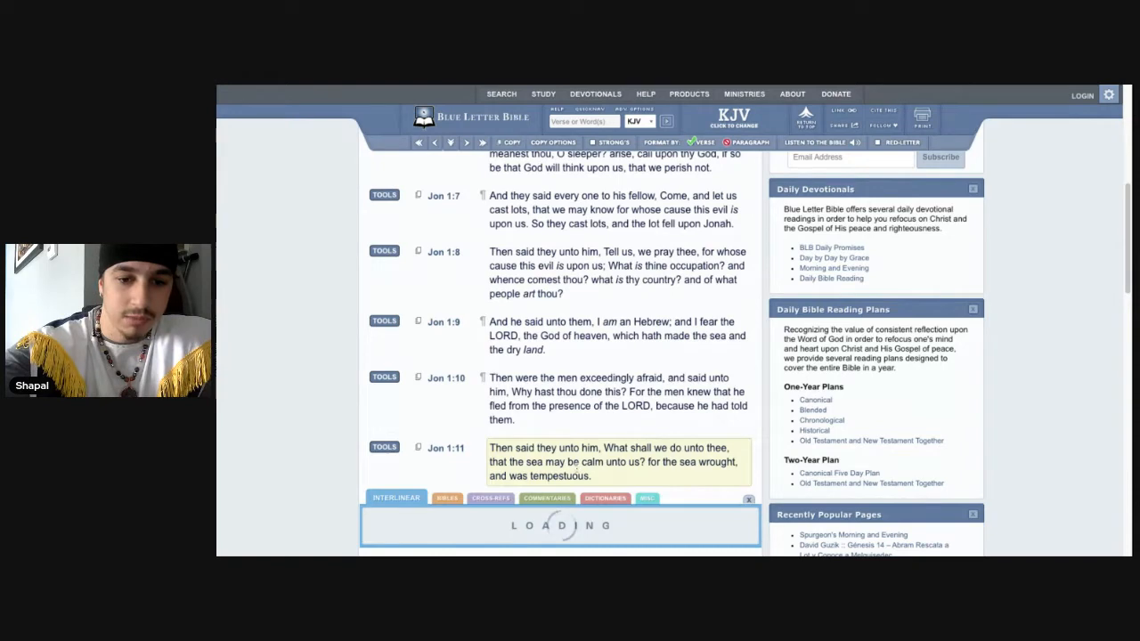
Go back from Strong's H5590 'sa'ar' to the Jonah 1:11 Hebrew interlinear.
{"action": "left_click", "coordinate": [396, 497]}
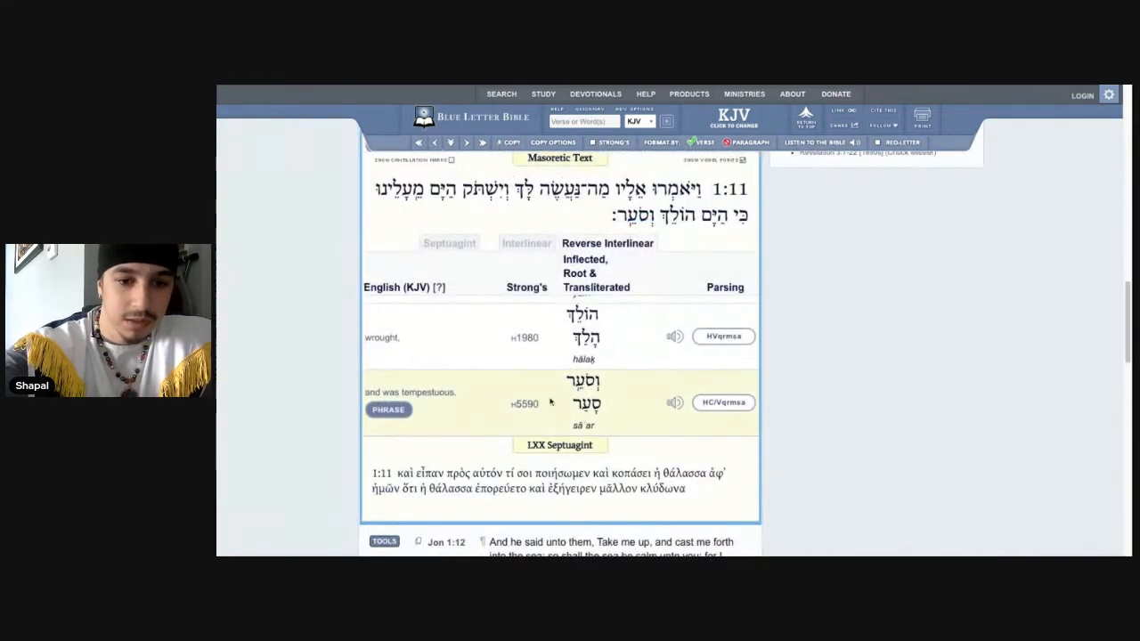
{"action": "left_click", "coordinate": [525, 404]}
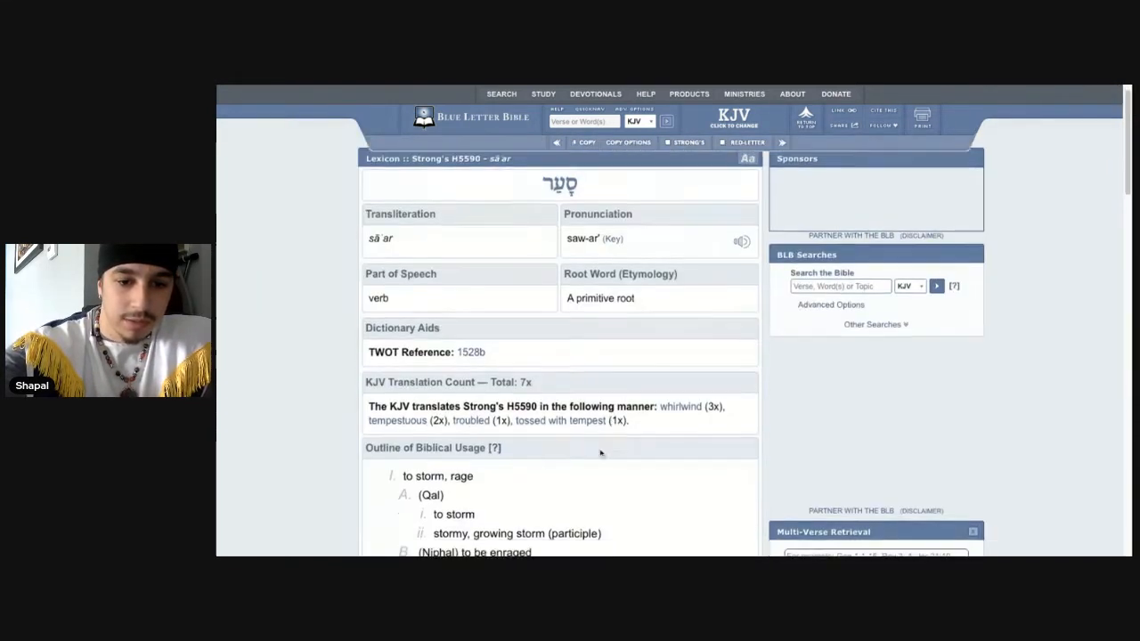
{"action": "scroll", "scroll_direction": "down", "scroll_amount": 3}
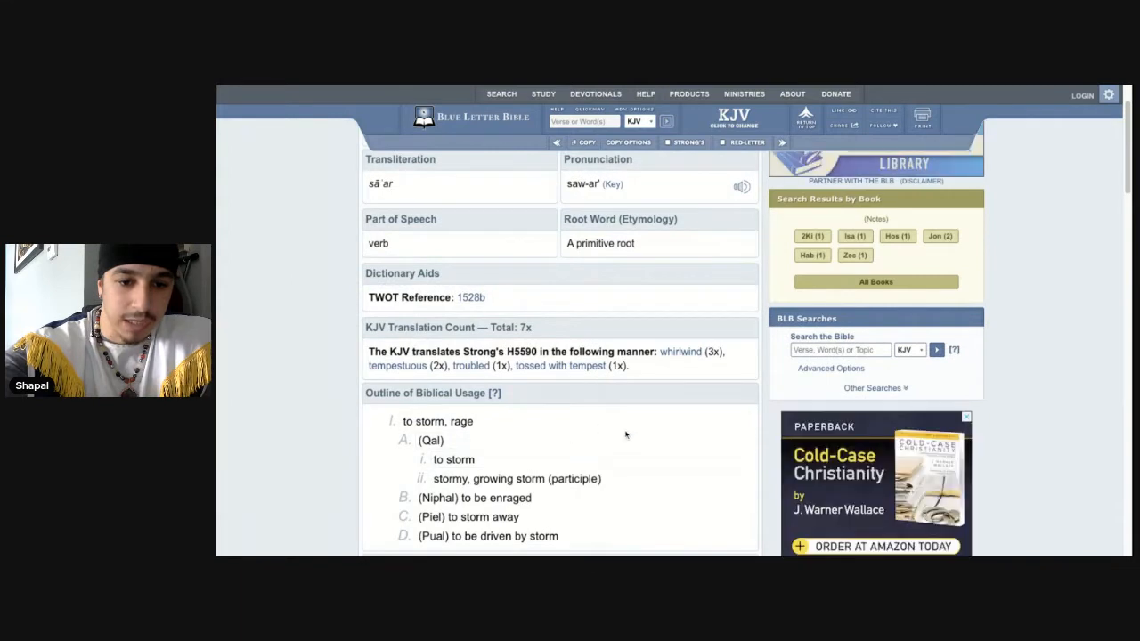
{"action": "scroll", "scroll_direction": "down", "scroll_amount": 3}
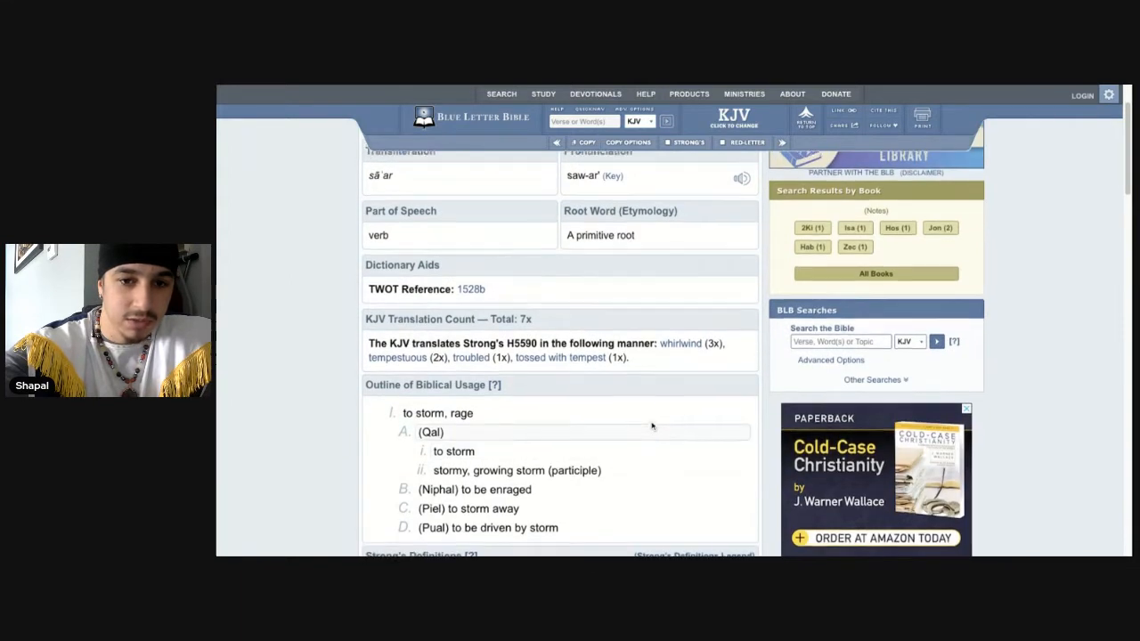
{"action": "scroll", "scroll_direction": "up", "scroll_amount": 3}
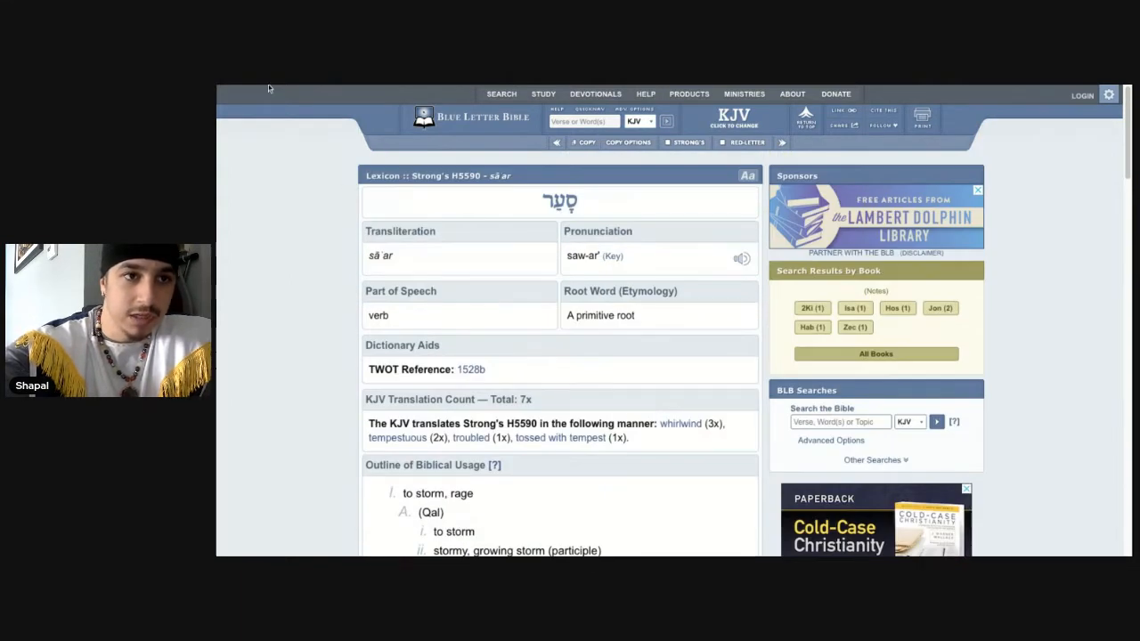
{"action": "scroll", "scroll_direction": "down", "scroll_amount": 3}
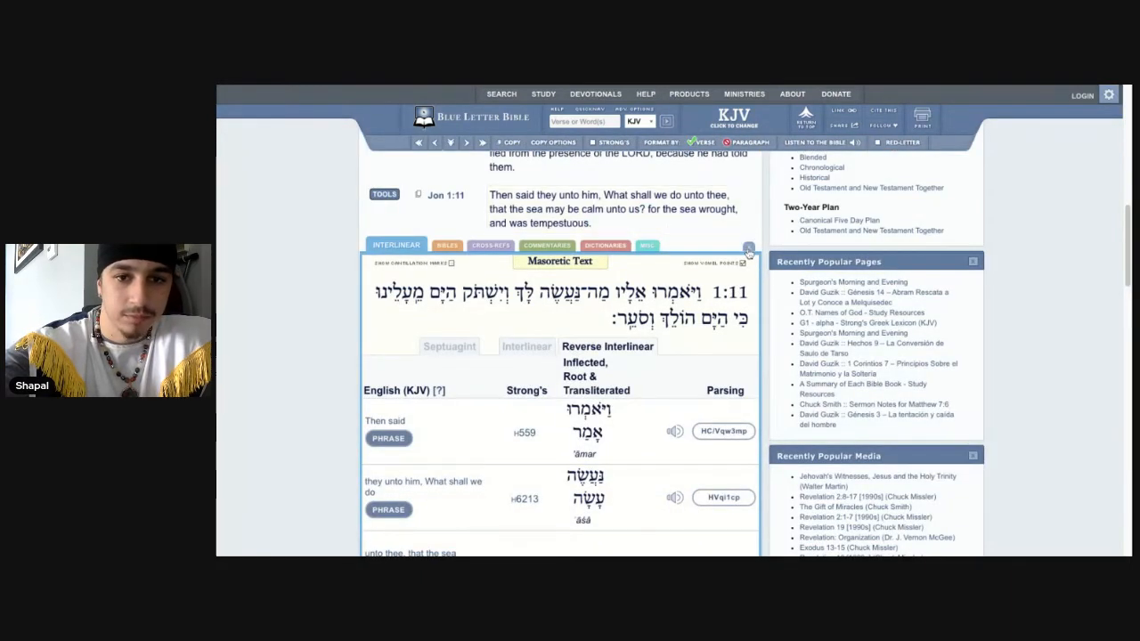
Close the Jonah 1:11 interlinear, finish chapter 1, and advance to Jonah 2.
{"action": "left_click", "coordinate": [748, 248]}
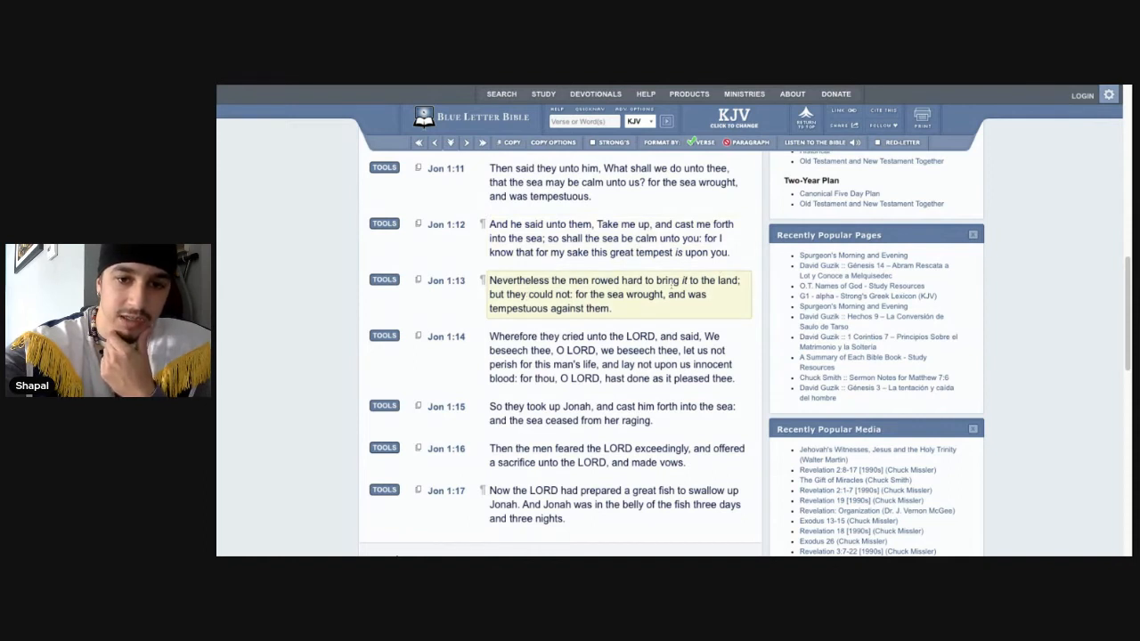
{"action": "mouse_move", "coordinate": [666, 291]}
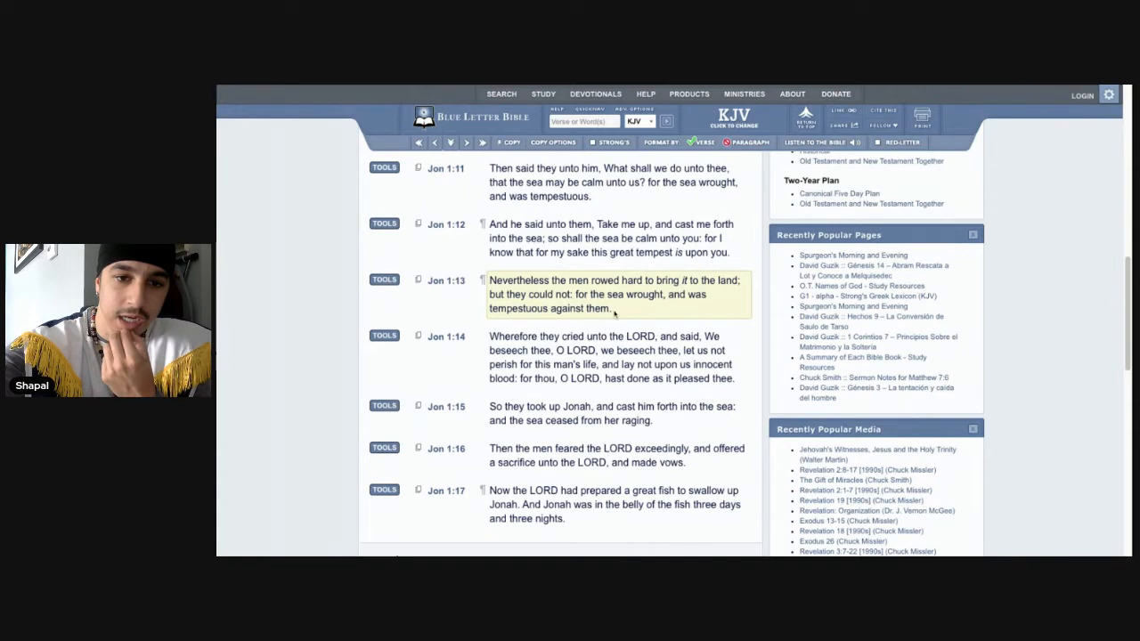
{"action": "mouse_move", "coordinate": [708, 307]}
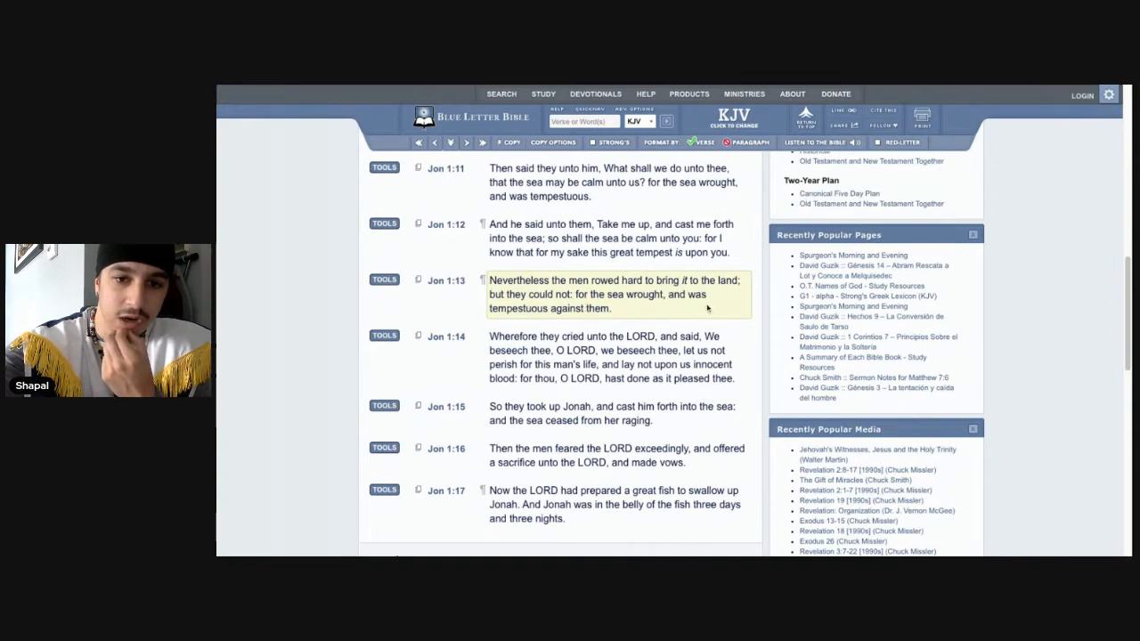
{"action": "mouse_move", "coordinate": [650, 310]}
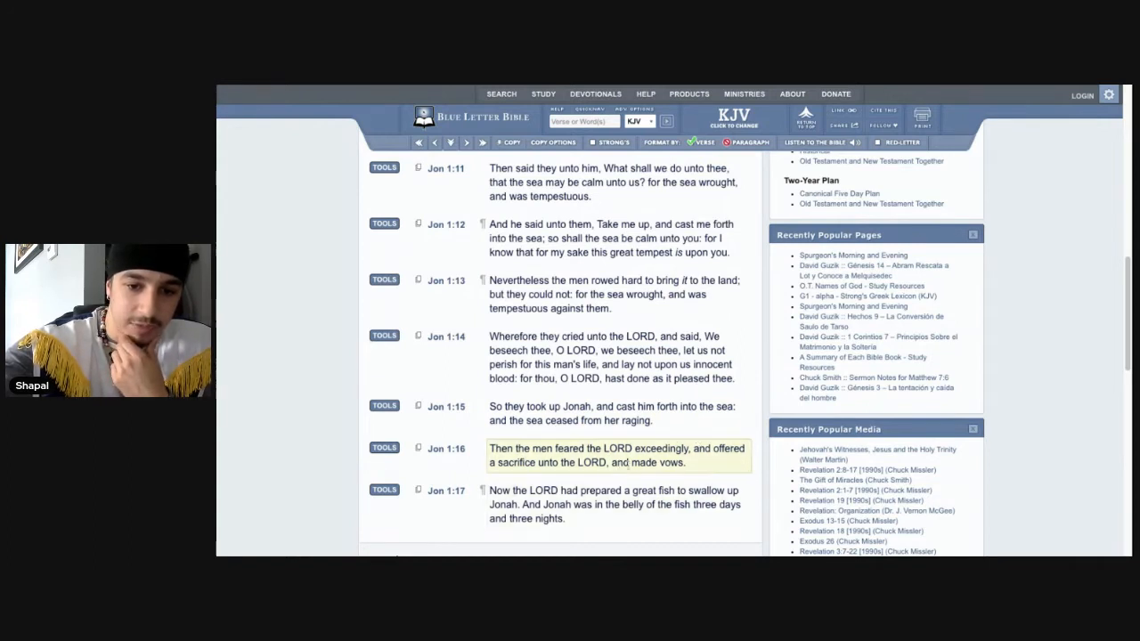
{"action": "left_click", "coordinate": [614, 504]}
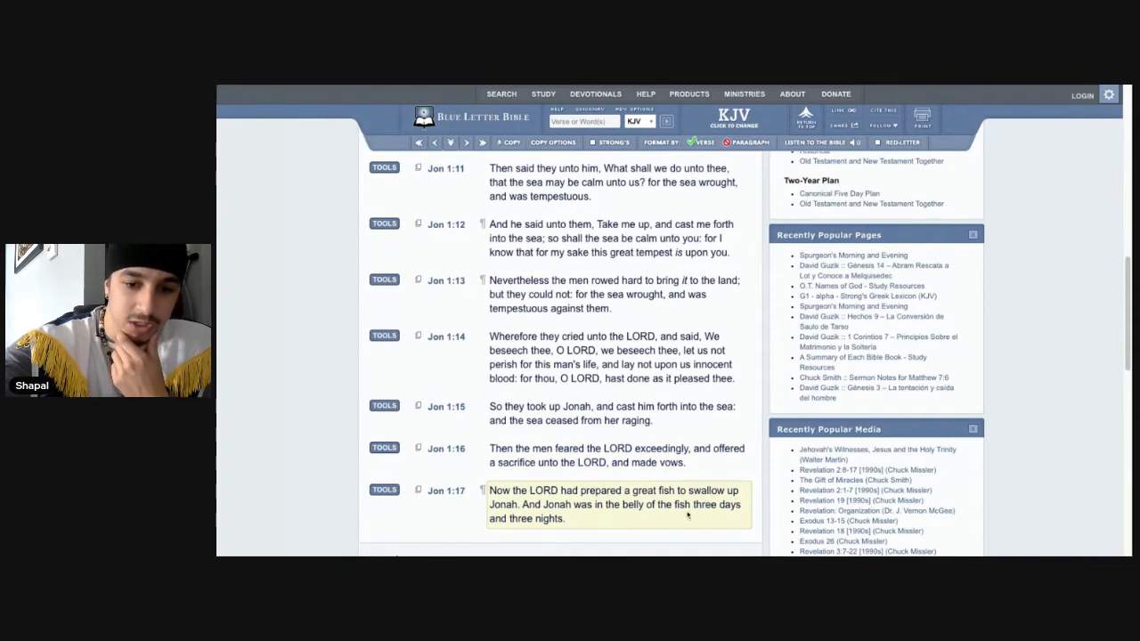
{"action": "mouse_move", "coordinate": [689, 523]}
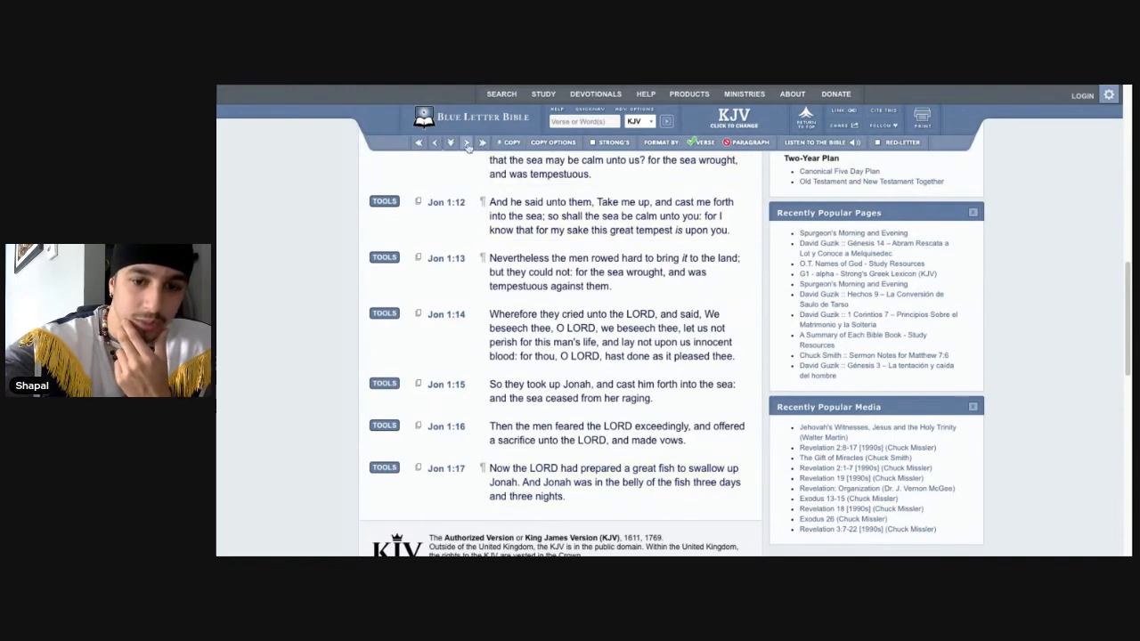
{"action": "left_click", "coordinate": [482, 143]}
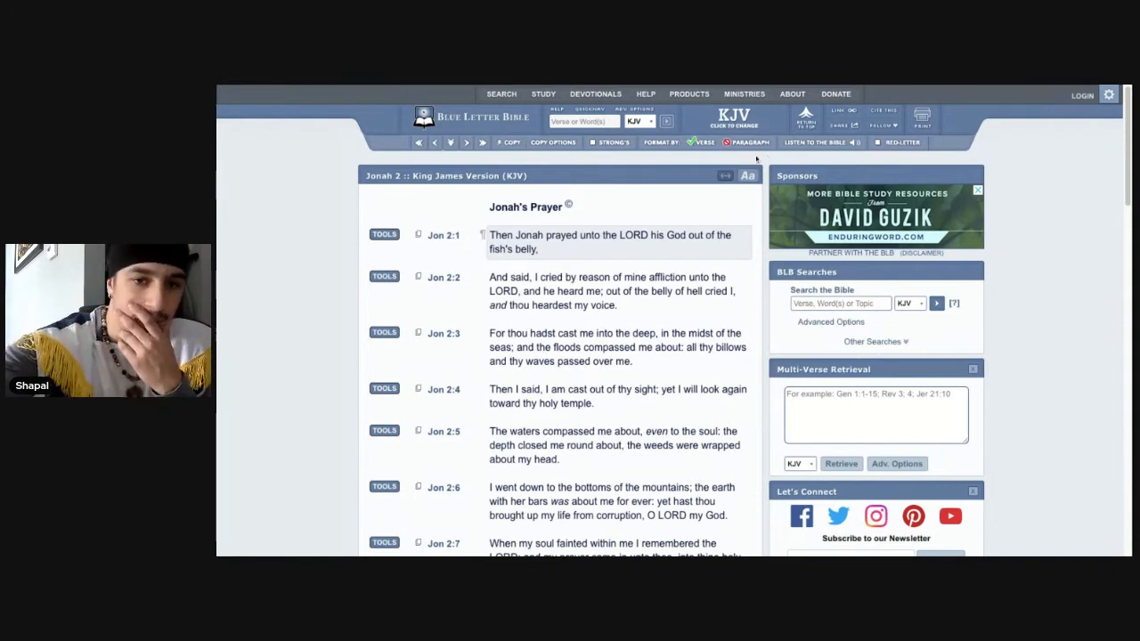
{"action": "mouse_move", "coordinate": [624, 203]}
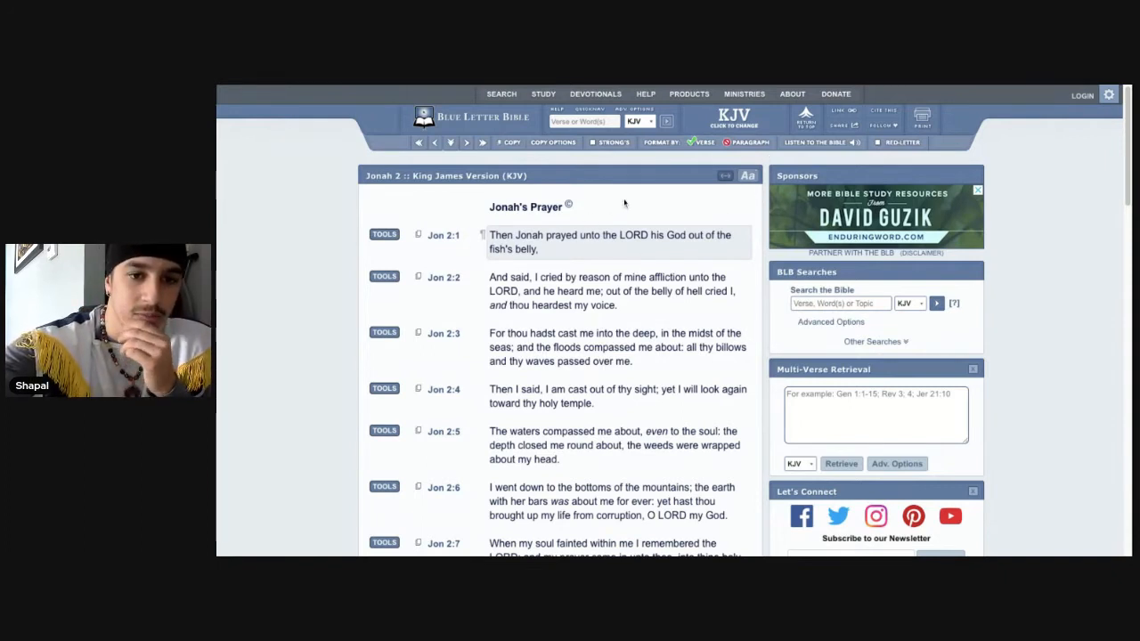
{"action": "mouse_move", "coordinate": [609, 201]}
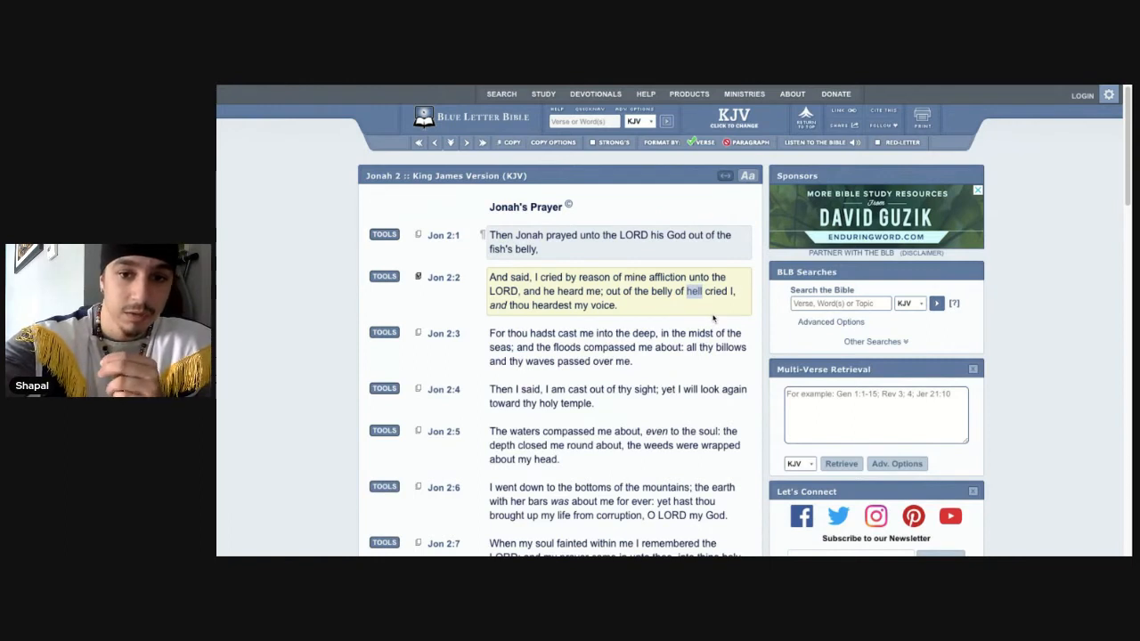
{"action": "mouse_move", "coordinate": [709, 310]}
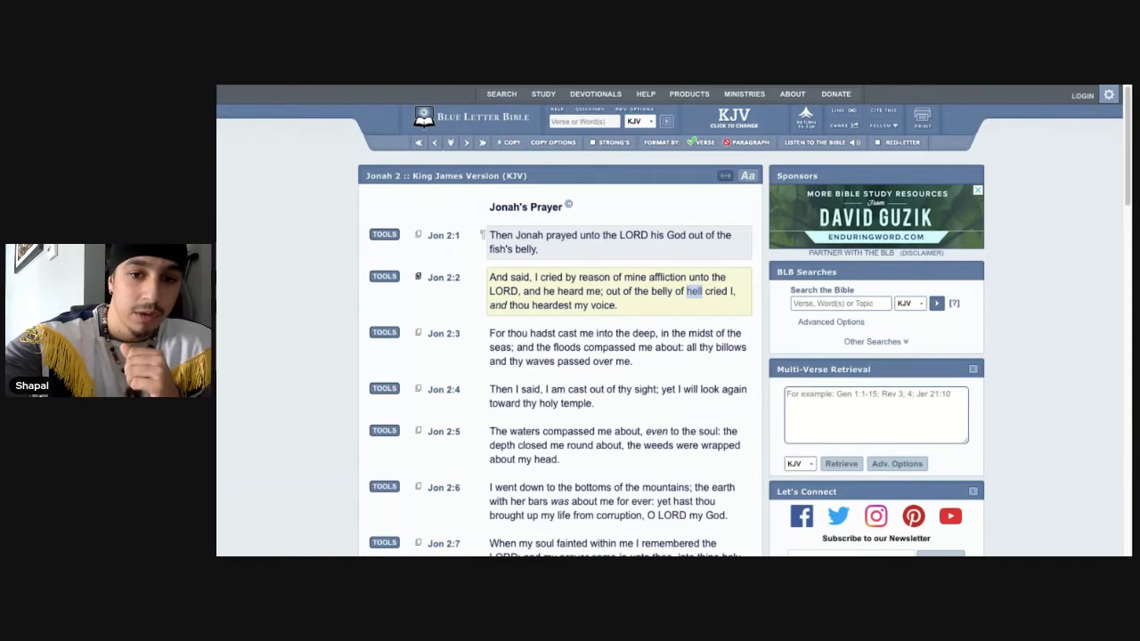
{"action": "mouse_move", "coordinate": [677, 307]}
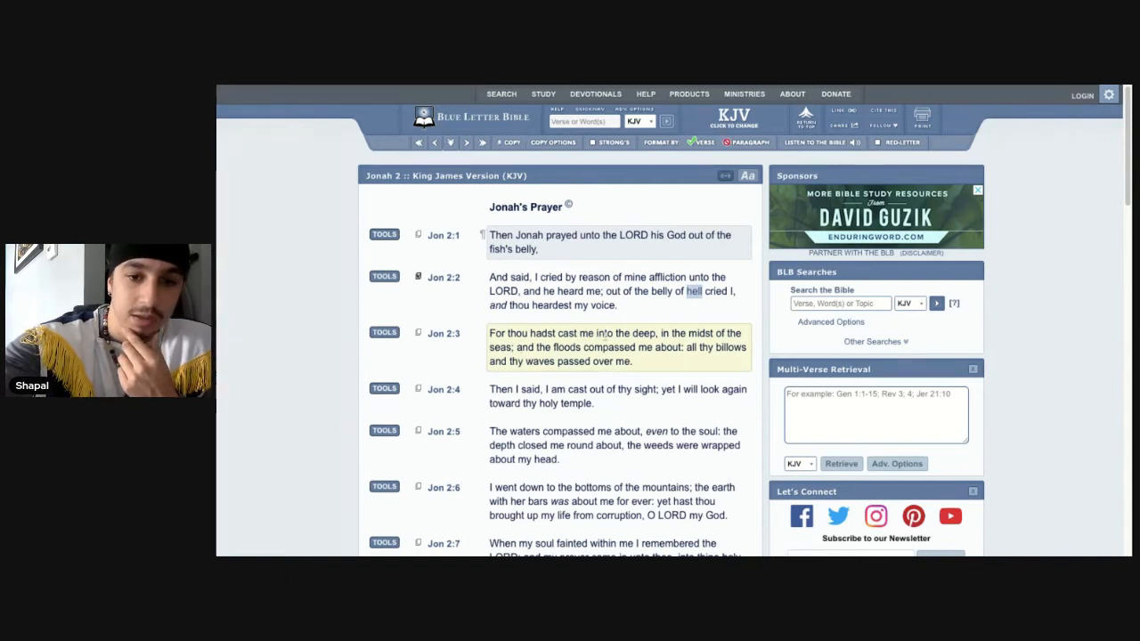
{"action": "mouse_move", "coordinate": [723, 361]}
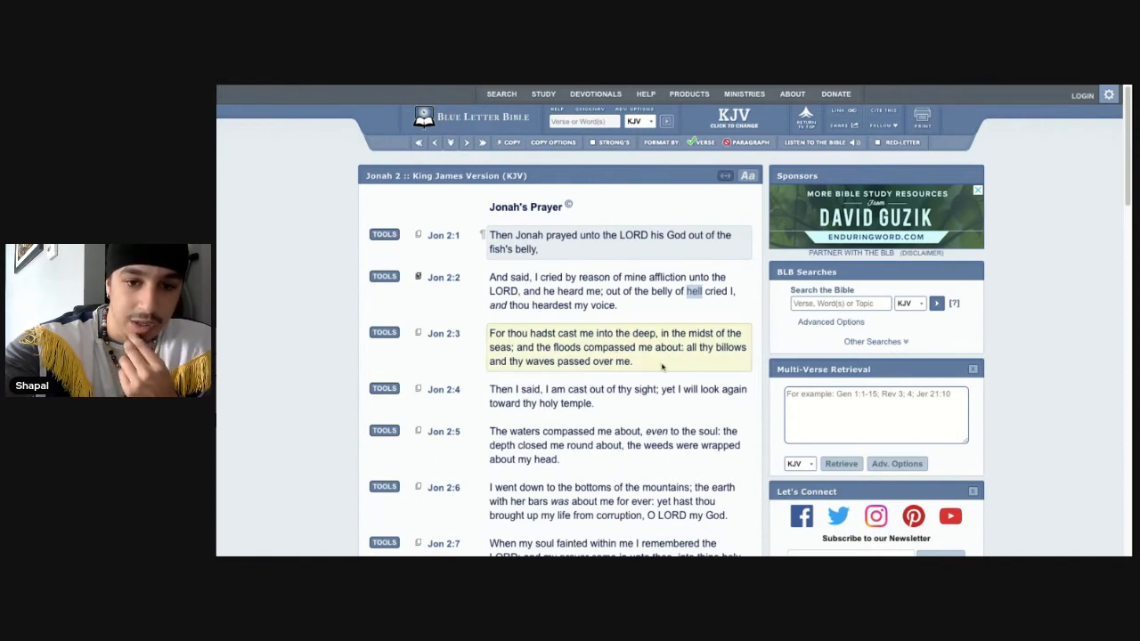
{"action": "left_click", "coordinate": [617, 396]}
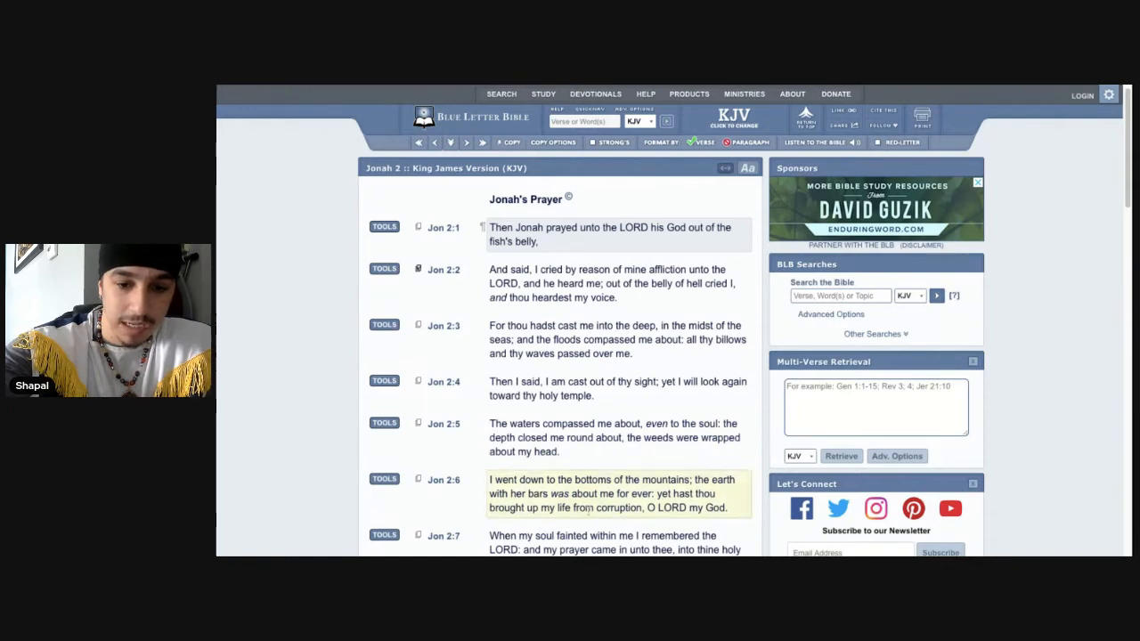
Read Jonah 2:7–2:10, marking verse 9, and begin a 'when make vow' word search.
{"action": "scroll", "scroll_direction": "down", "scroll_amount": 3}
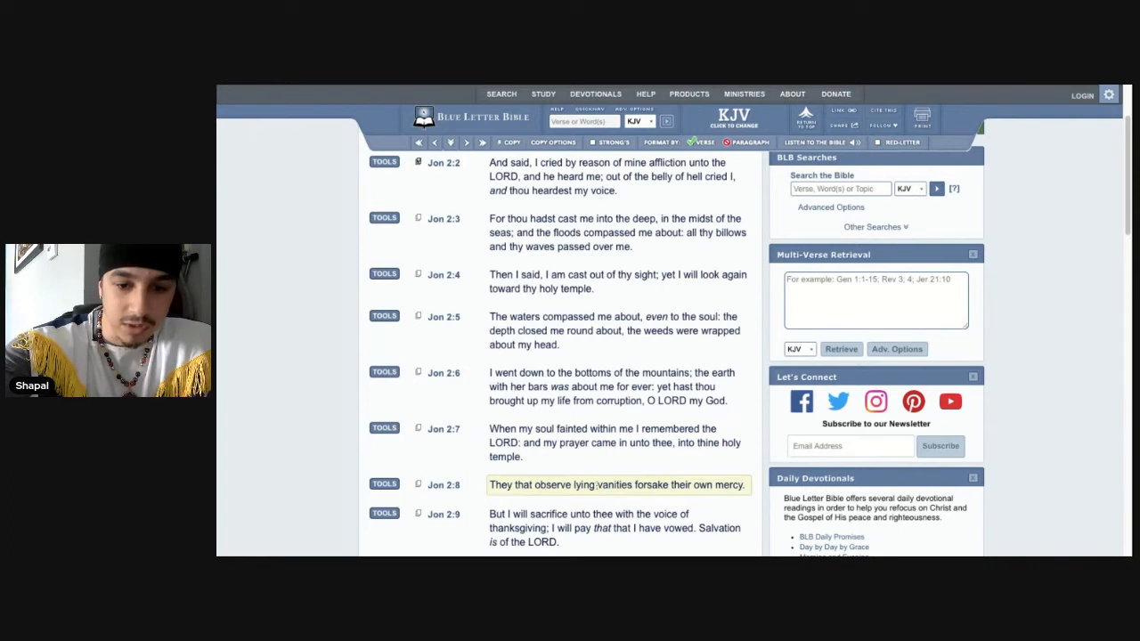
{"action": "scroll", "scroll_direction": "down", "scroll_amount": 3}
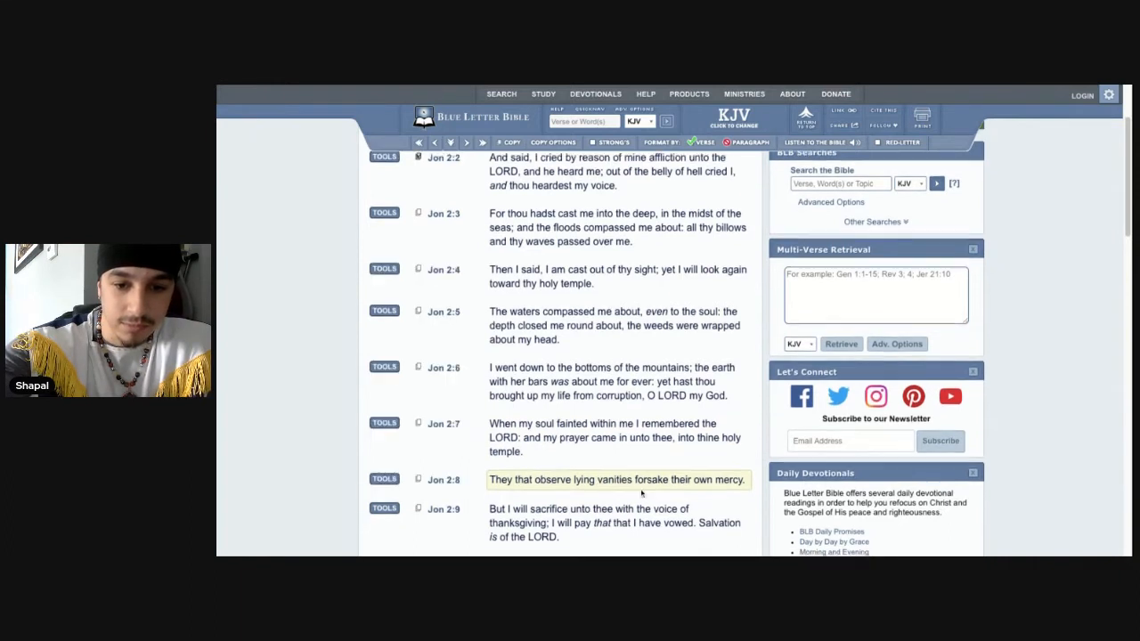
{"action": "scroll", "scroll_direction": "down", "scroll_amount": 3}
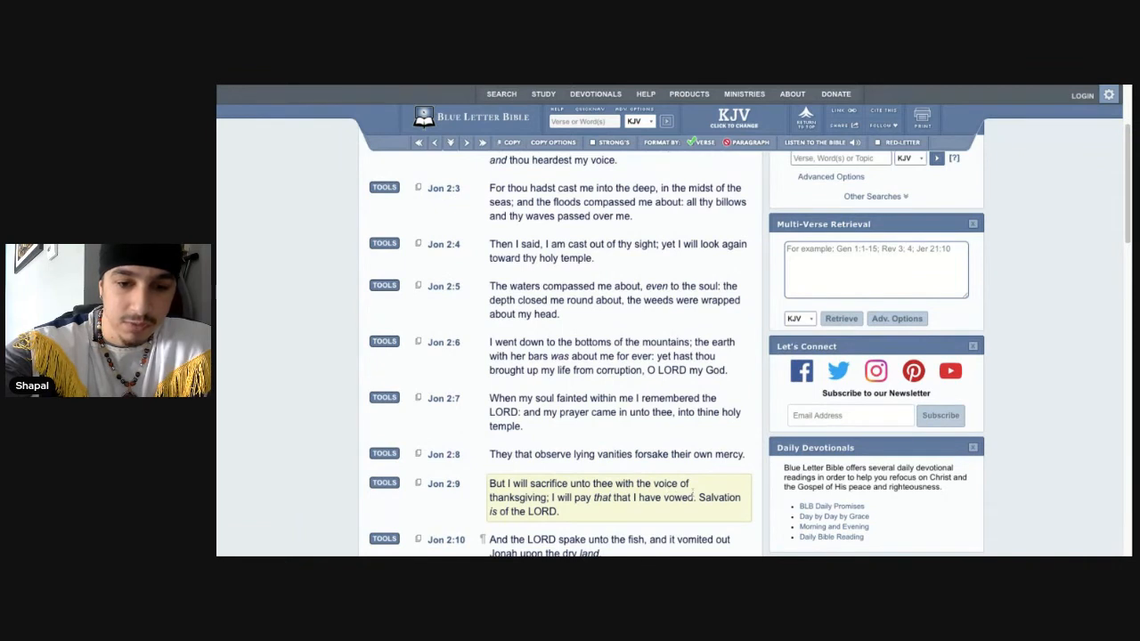
{"action": "mouse_move", "coordinate": [621, 514]}
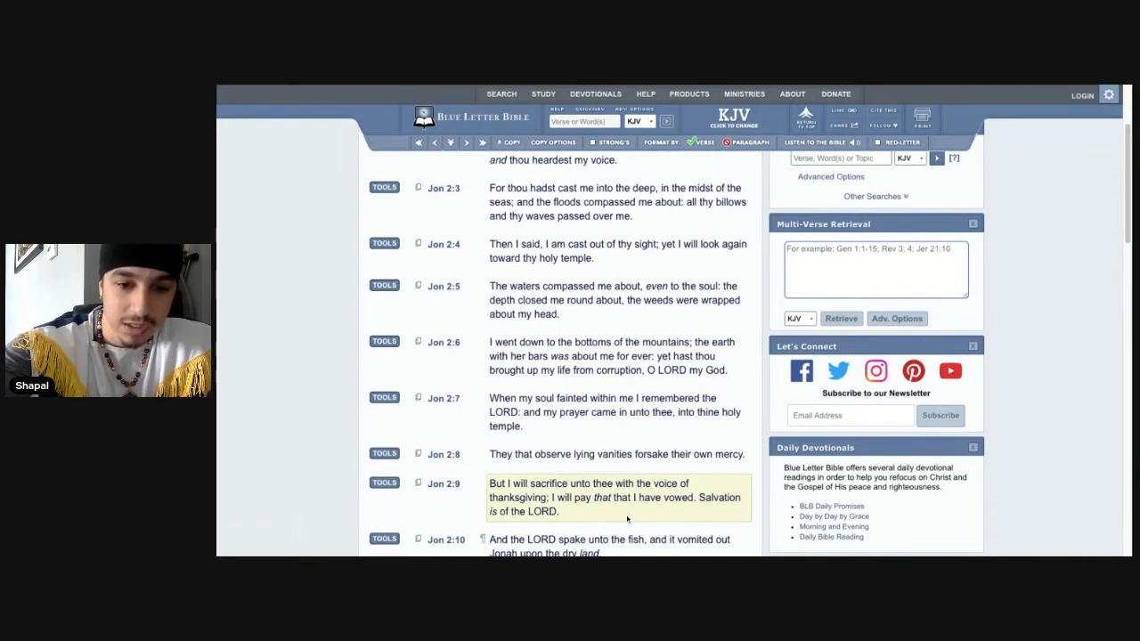
{"action": "scroll", "scroll_direction": "down", "scroll_amount": 3}
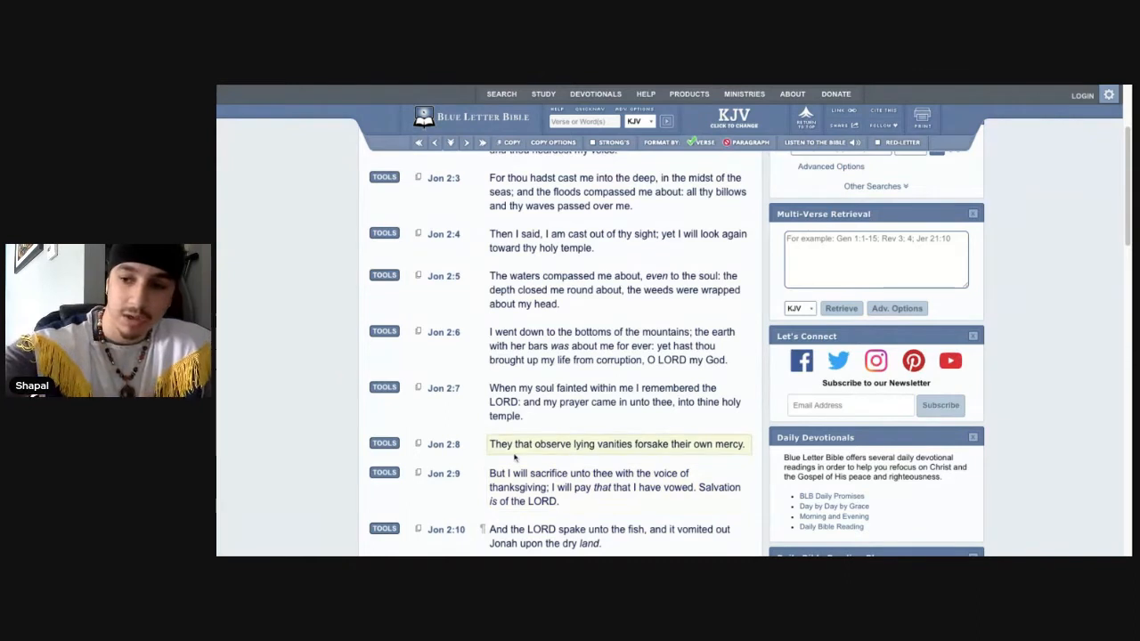
{"action": "left_click", "coordinate": [617, 487]}
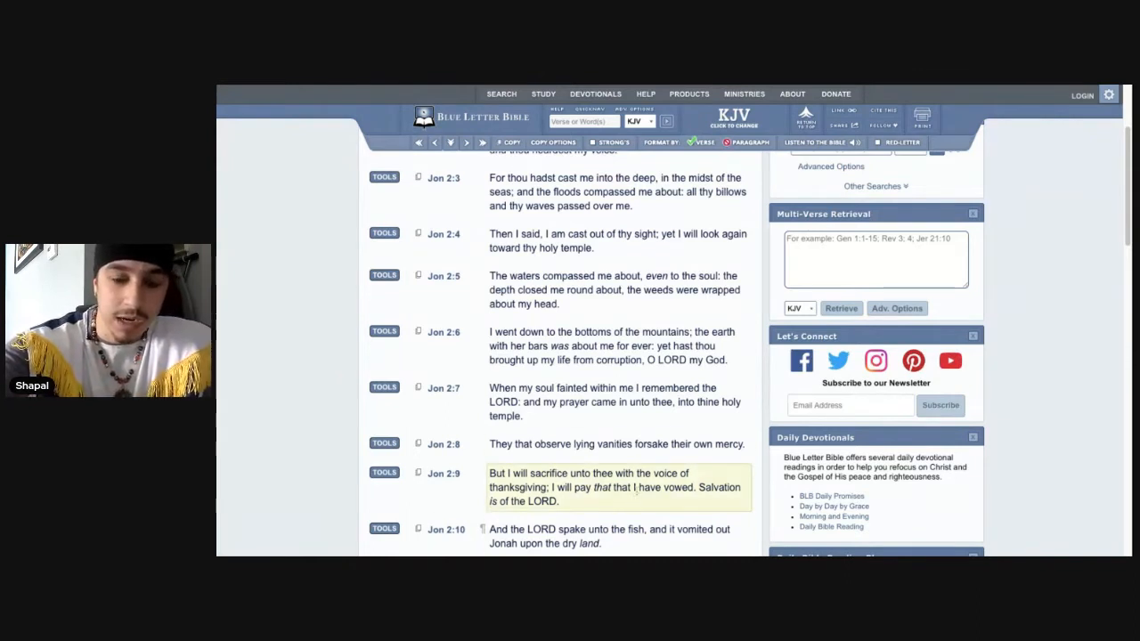
{"action": "mouse_move", "coordinate": [641, 507]}
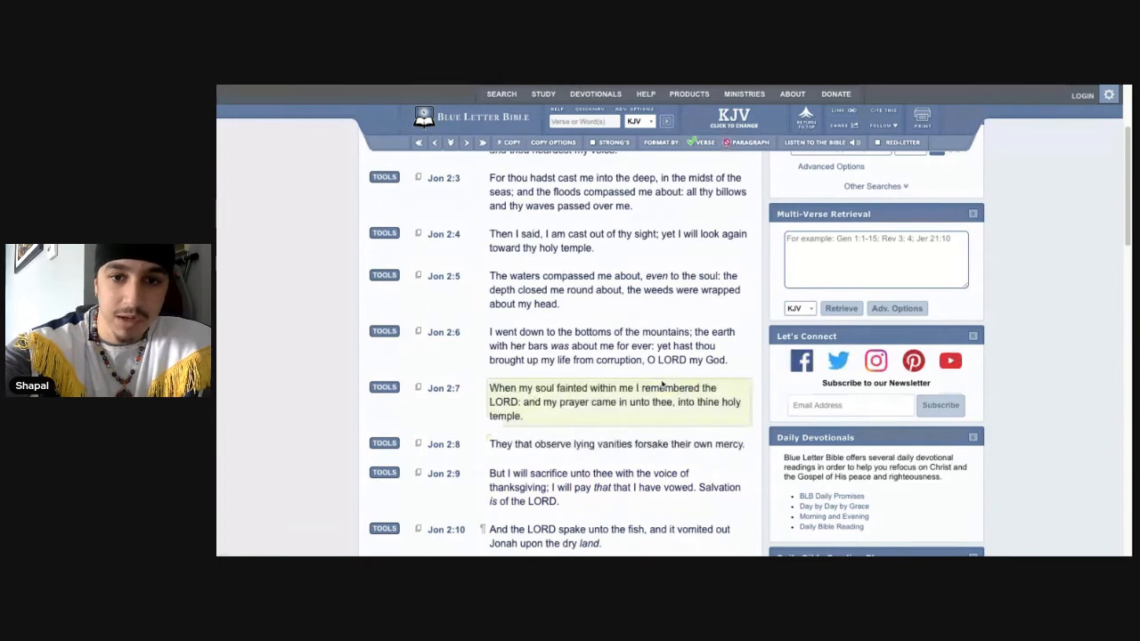
{"action": "left_click", "coordinate": [583, 121]}
{"action": "type", "text": "when make vow"}
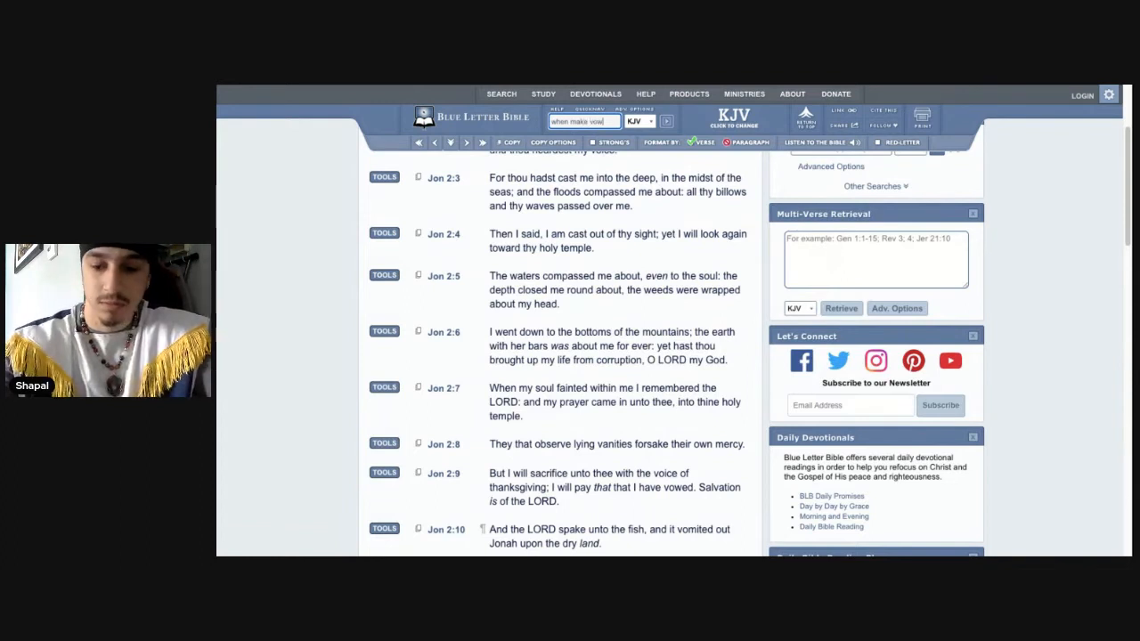
Run the KJV search for 'when make vow', finding Leviticus 27:2.
{"action": "left_click", "coordinate": [667, 121]}
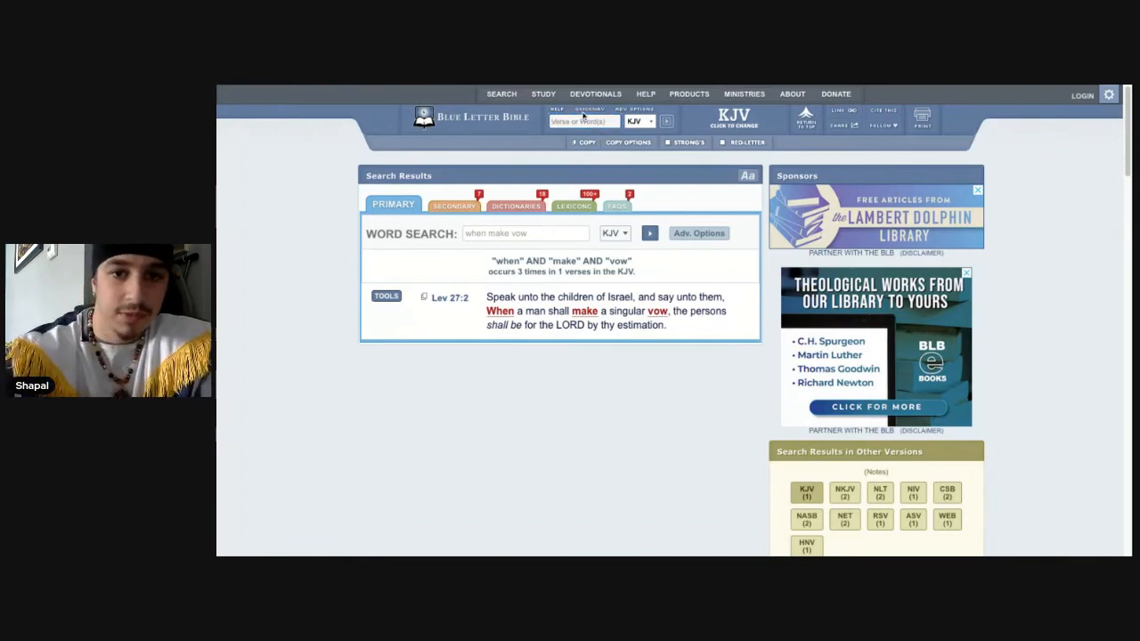
Open Ecclesiastes chapter 5 and scroll toward verse 5:4 on paying vows.
{"action": "left_click", "coordinate": [583, 121]}
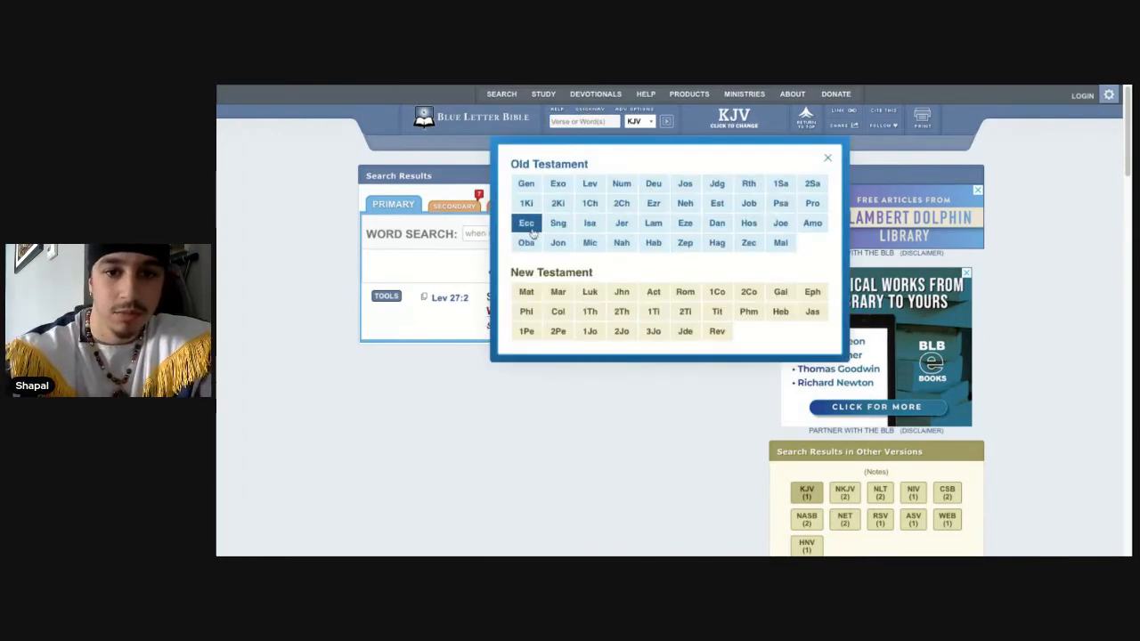
{"action": "left_click", "coordinate": [526, 223]}
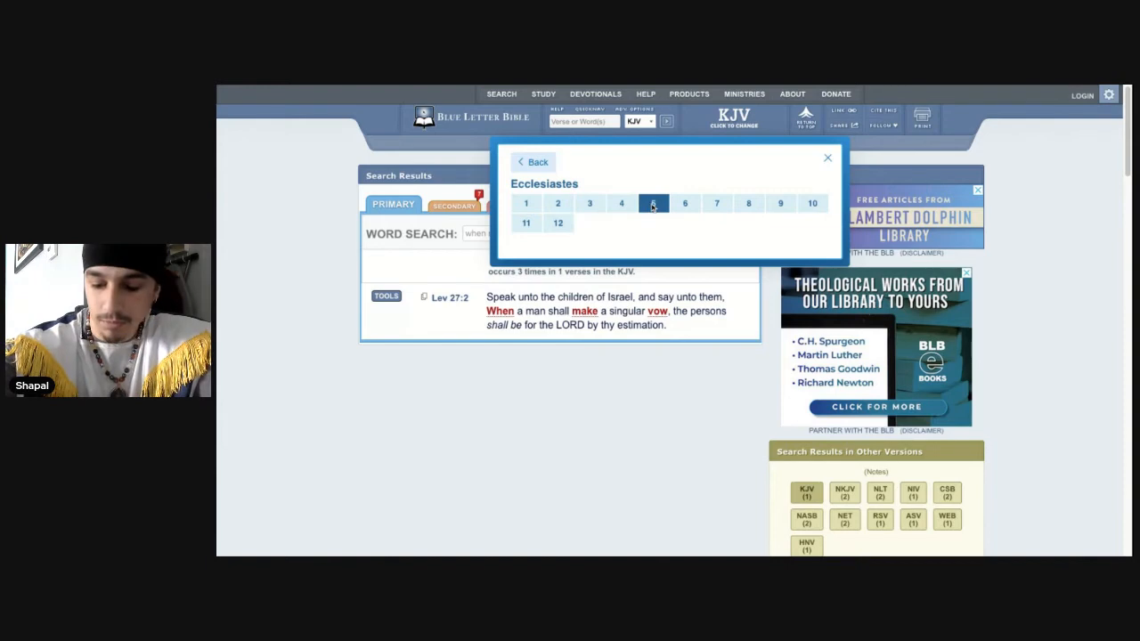
{"action": "left_click", "coordinate": [653, 203]}
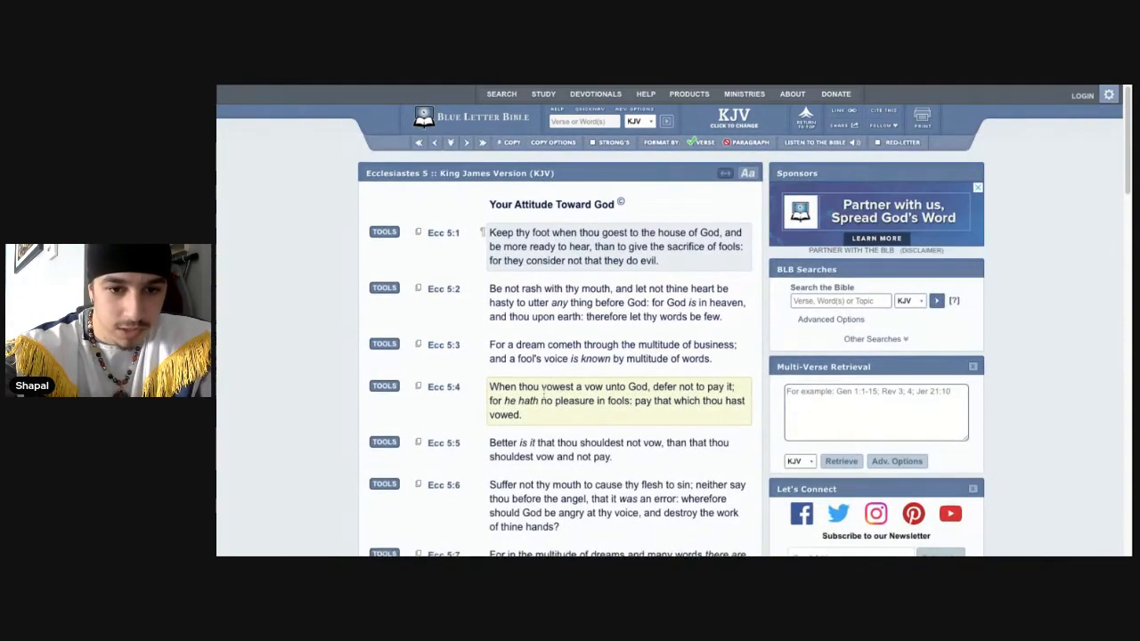
{"action": "scroll", "scroll_direction": "down", "scroll_amount": 3}
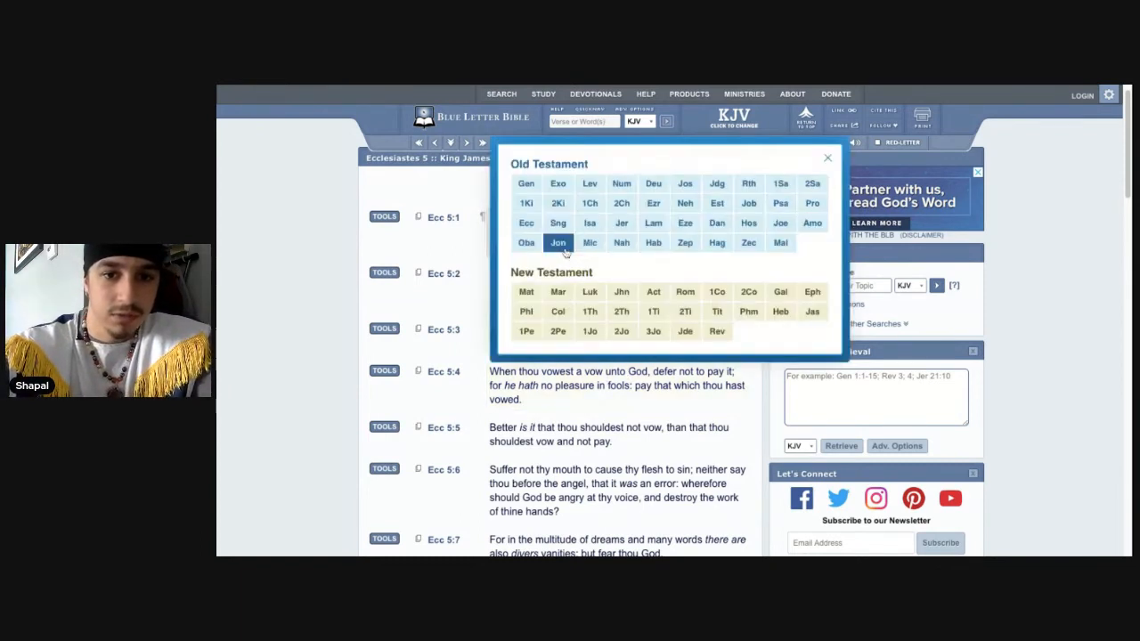
Reopen Jonah 2 and read down to verse 2:10, marking verse 2:9.
{"action": "left_click", "coordinate": [558, 243]}
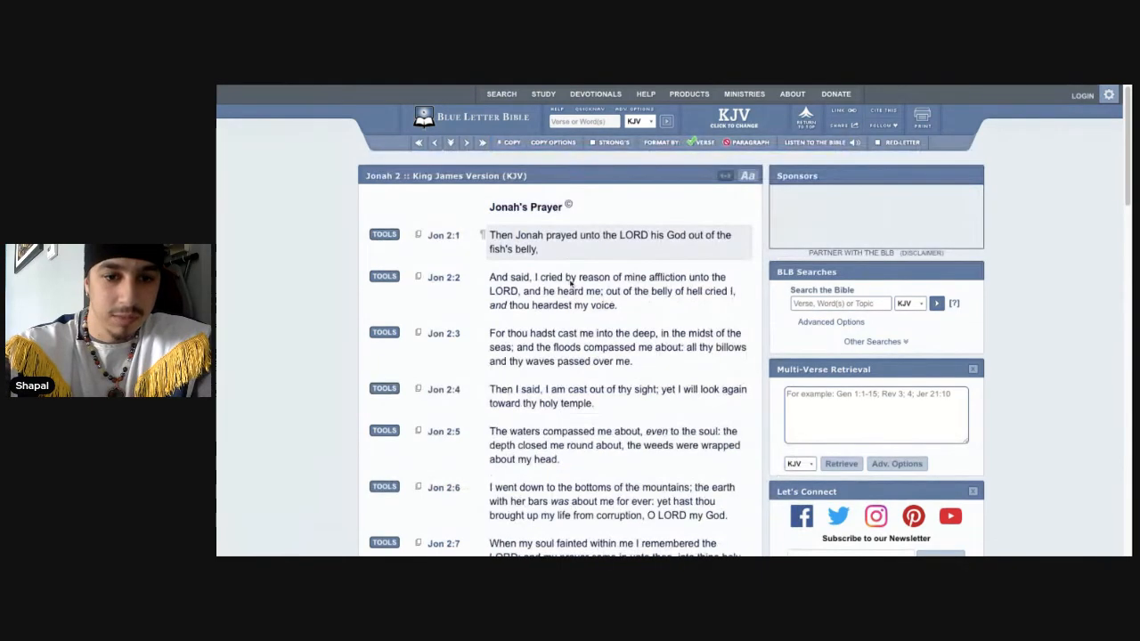
{"action": "scroll", "scroll_direction": "down", "scroll_amount": 3}
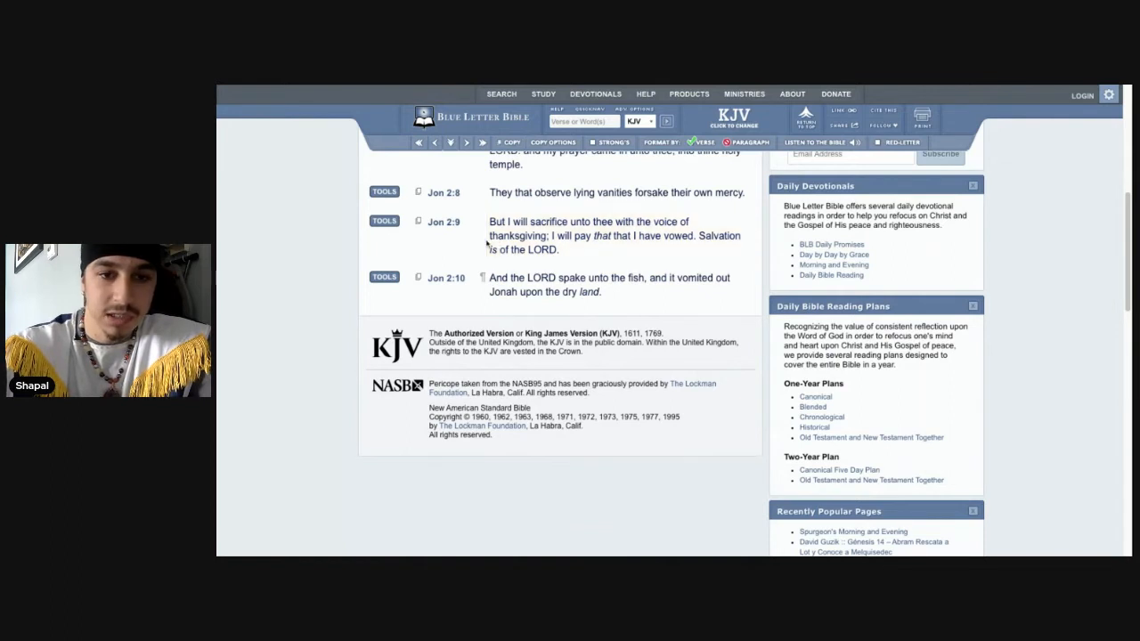
{"action": "left_click", "coordinate": [614, 235]}
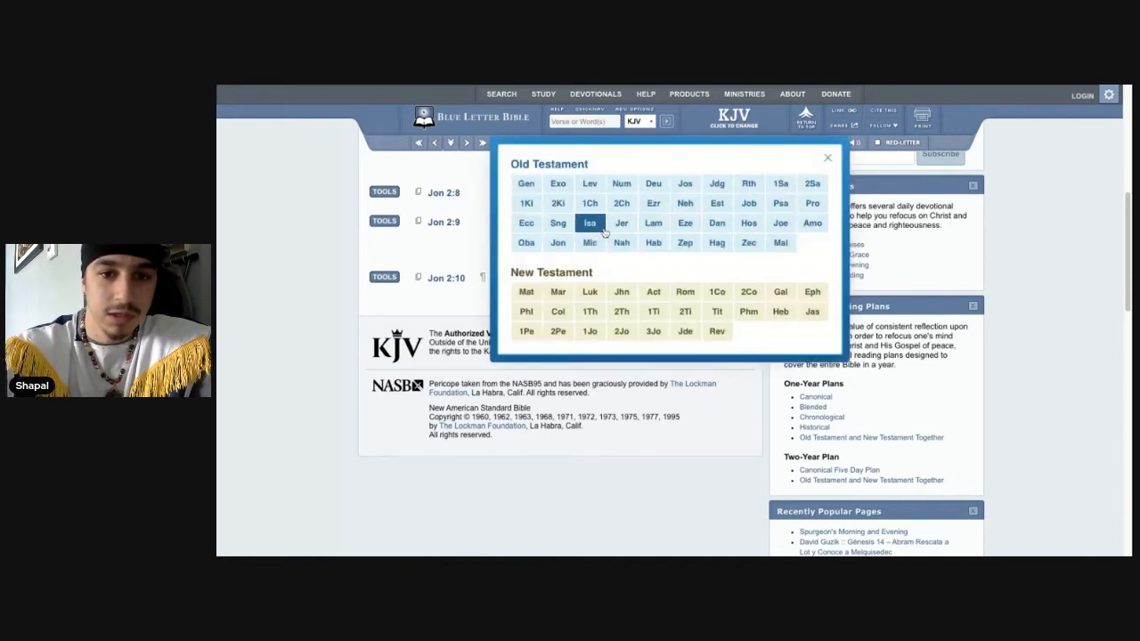
Choose Ecclesiastes chapter 5 from the book picker to read verses 5:4–5:5.
{"action": "left_click", "coordinate": [526, 223]}
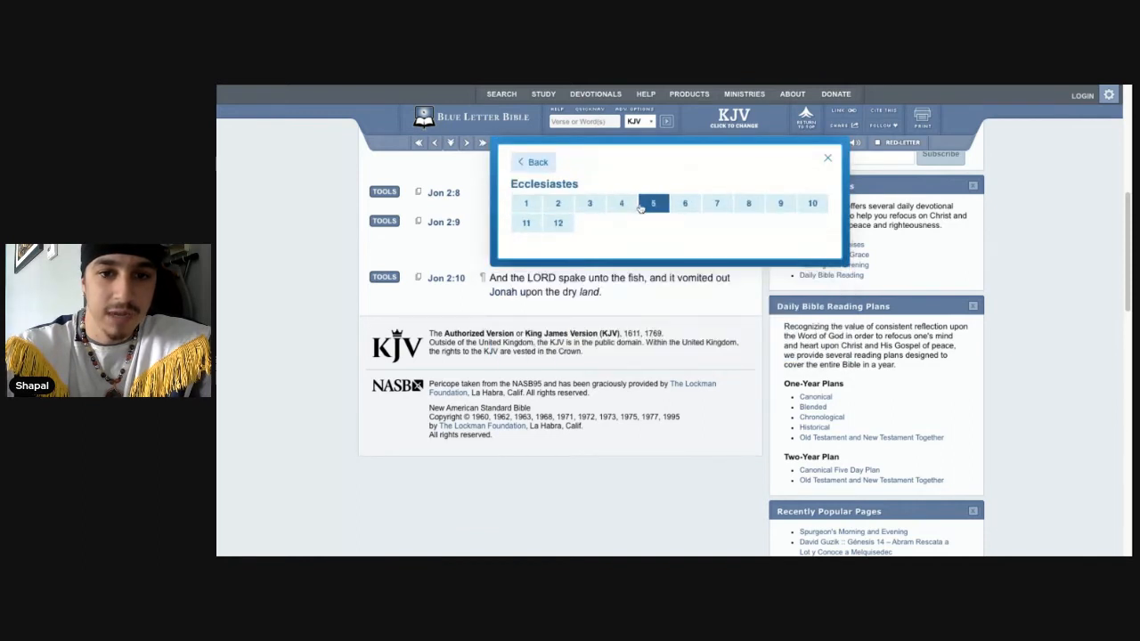
{"action": "left_click", "coordinate": [653, 203]}
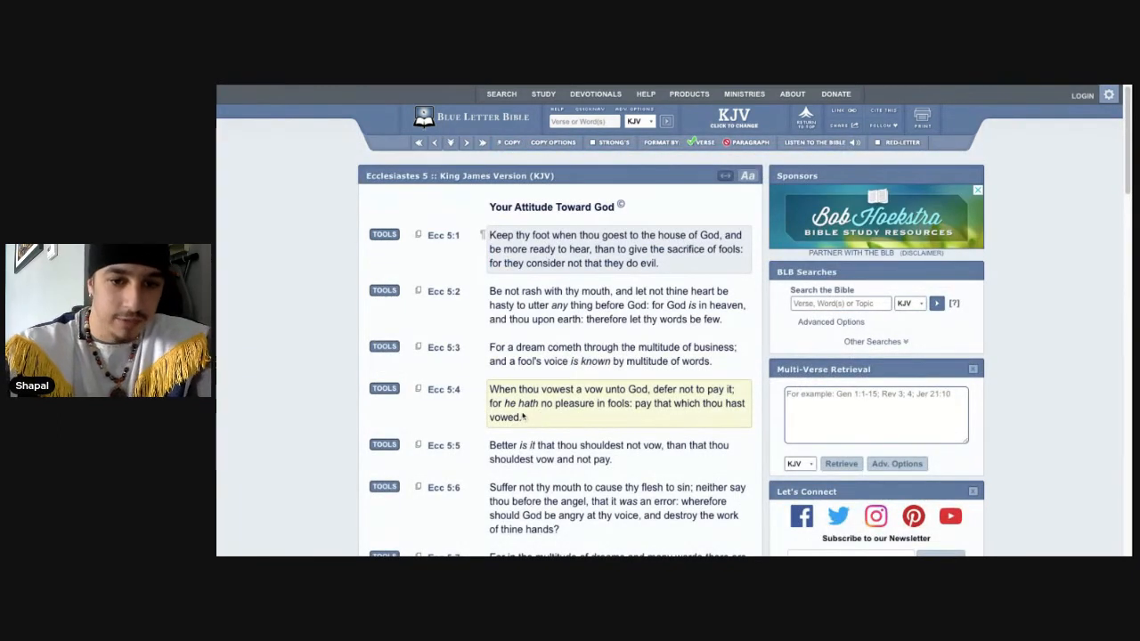
{"action": "mouse_move", "coordinate": [634, 417]}
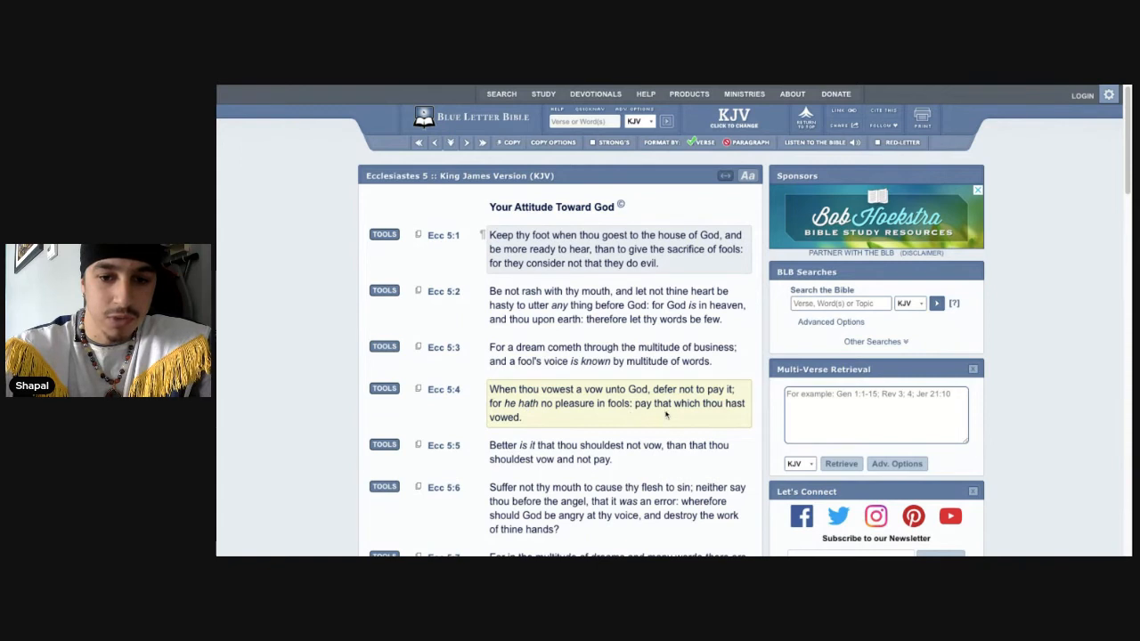
{"action": "mouse_move", "coordinate": [552, 430]}
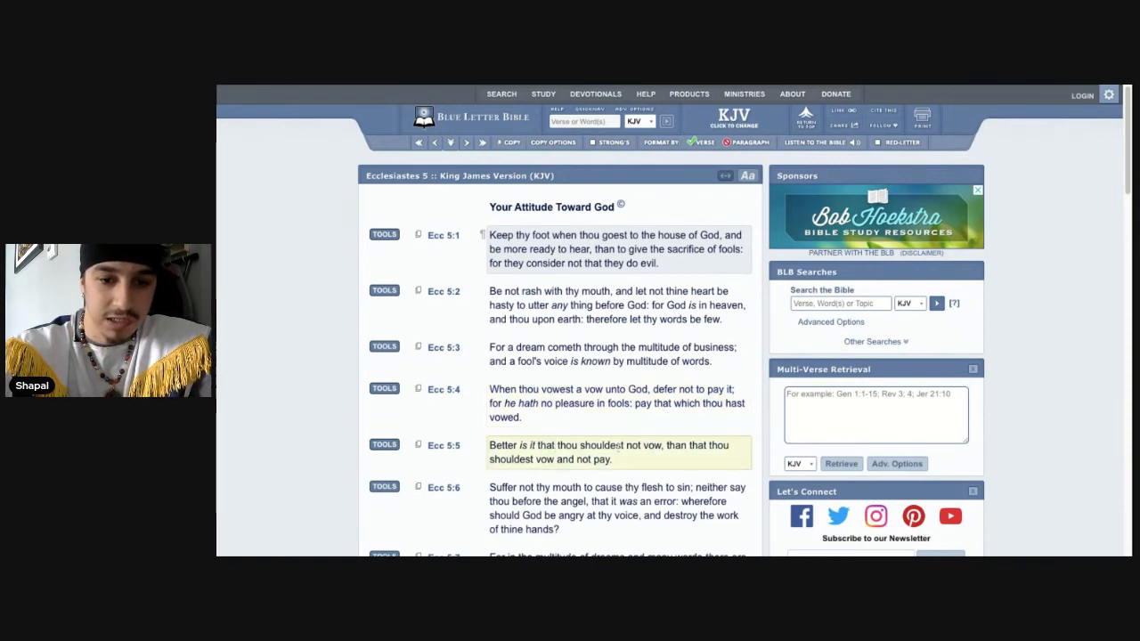
{"action": "mouse_move", "coordinate": [658, 457]}
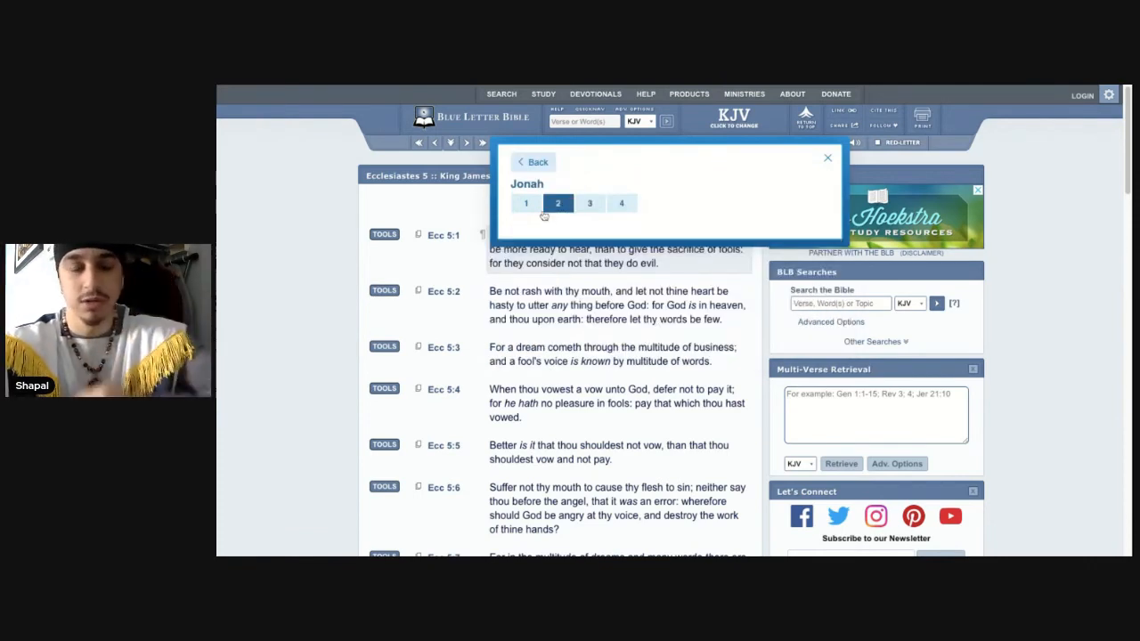
Return to Jonah 2 and scroll through its closing verses 2:8–10.
{"action": "left_click", "coordinate": [526, 203]}
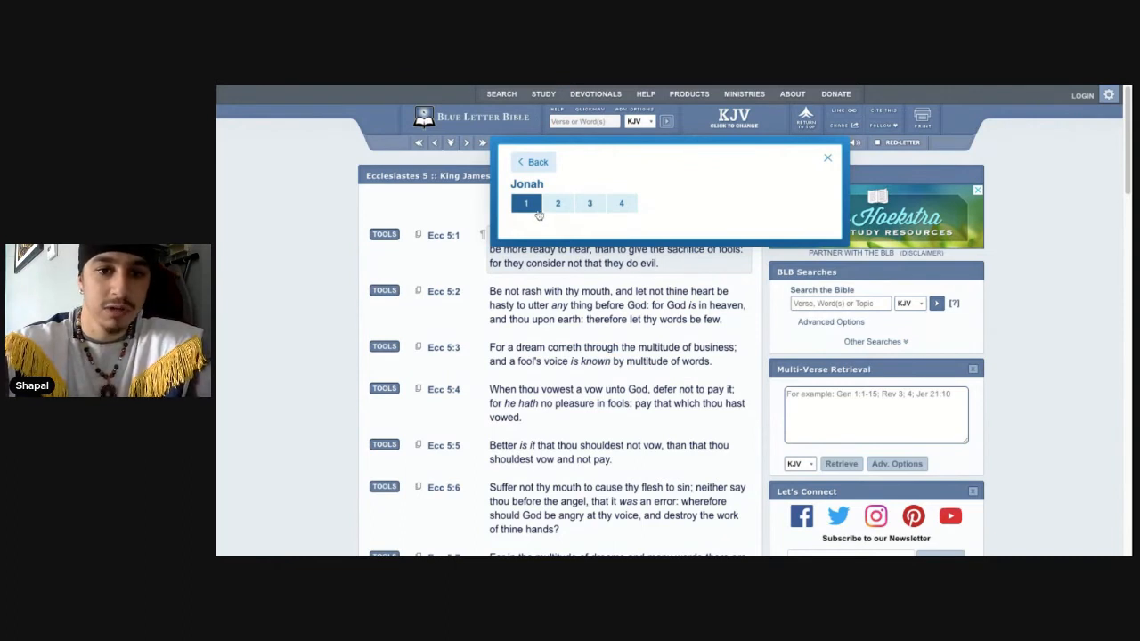
{"action": "left_click", "coordinate": [557, 203]}
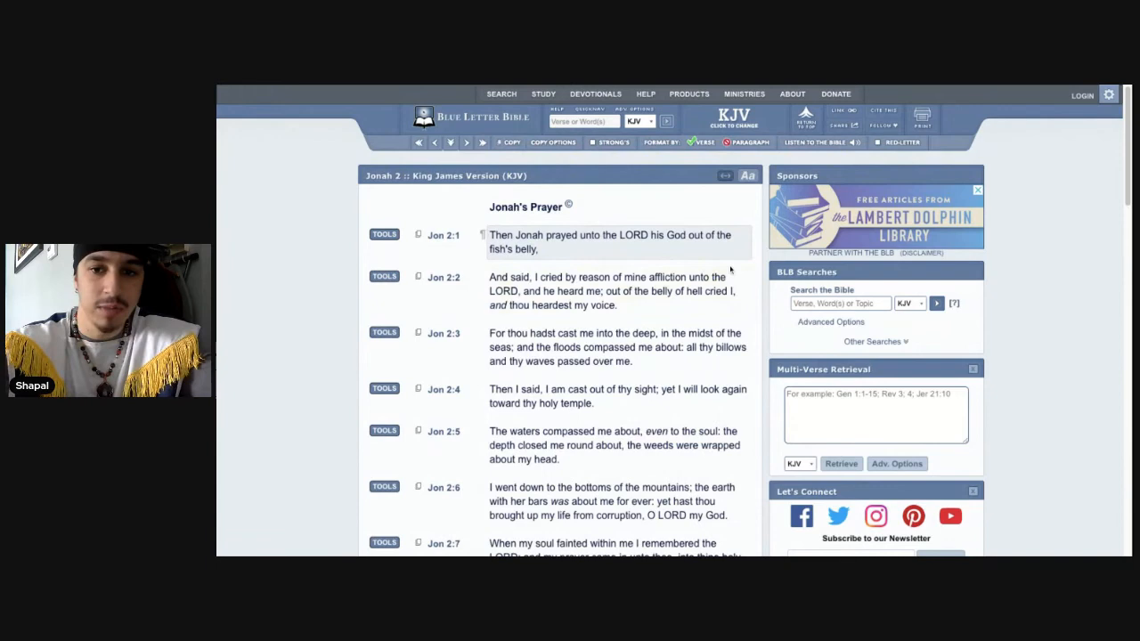
{"action": "scroll", "scroll_direction": "down", "scroll_amount": 3}
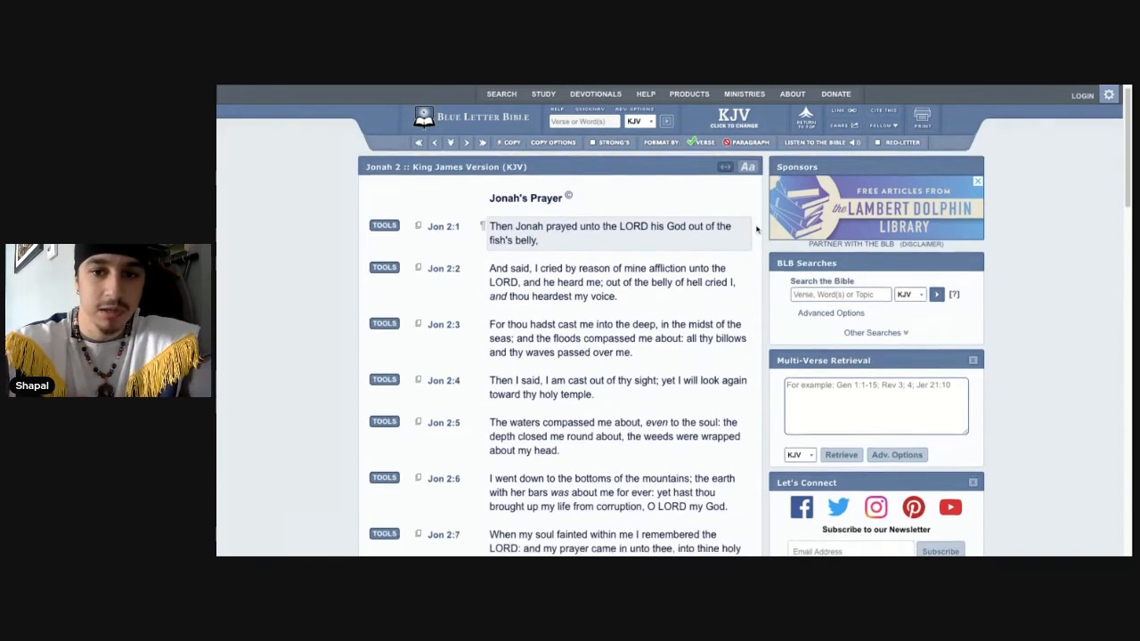
{"action": "scroll", "scroll_direction": "down", "scroll_amount": 3}
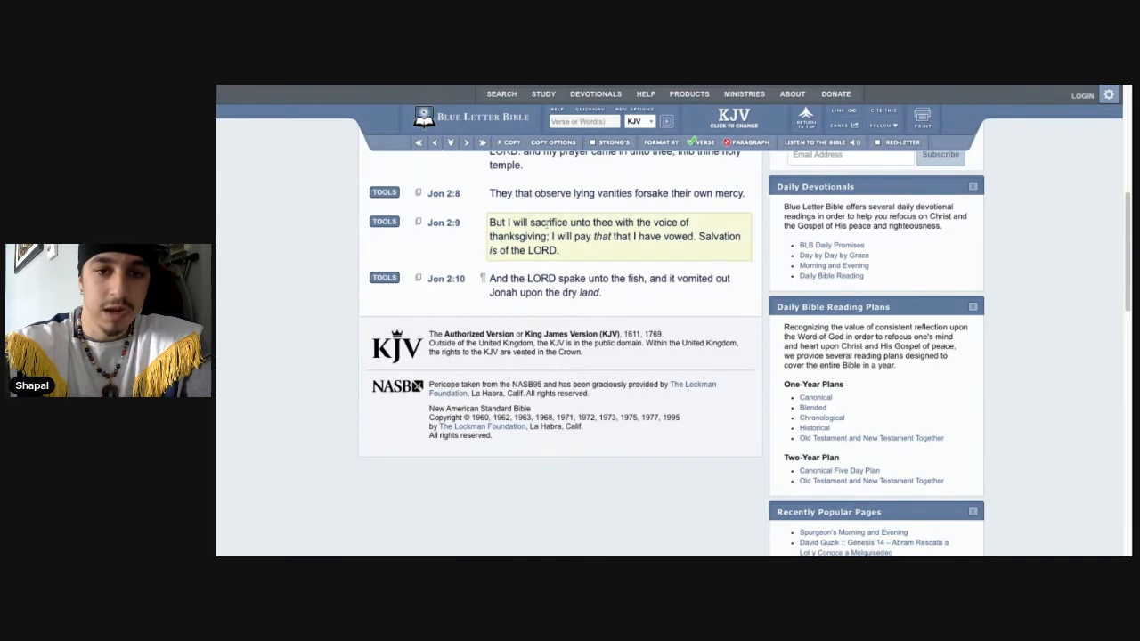
{"action": "mouse_move", "coordinate": [620, 252]}
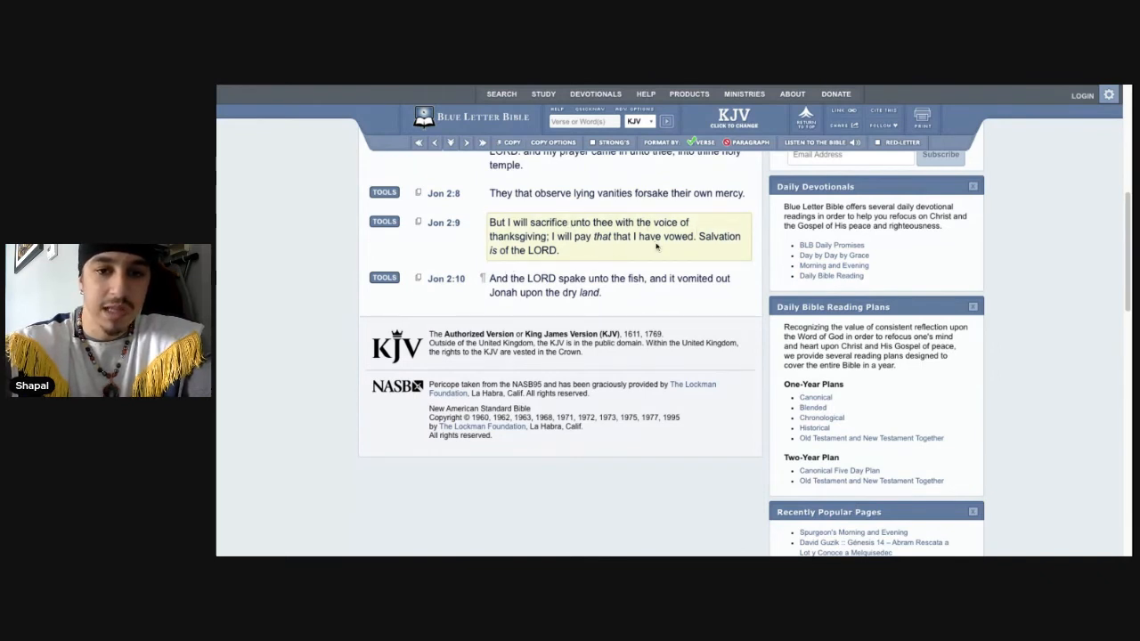
{"action": "mouse_move", "coordinate": [552, 264]}
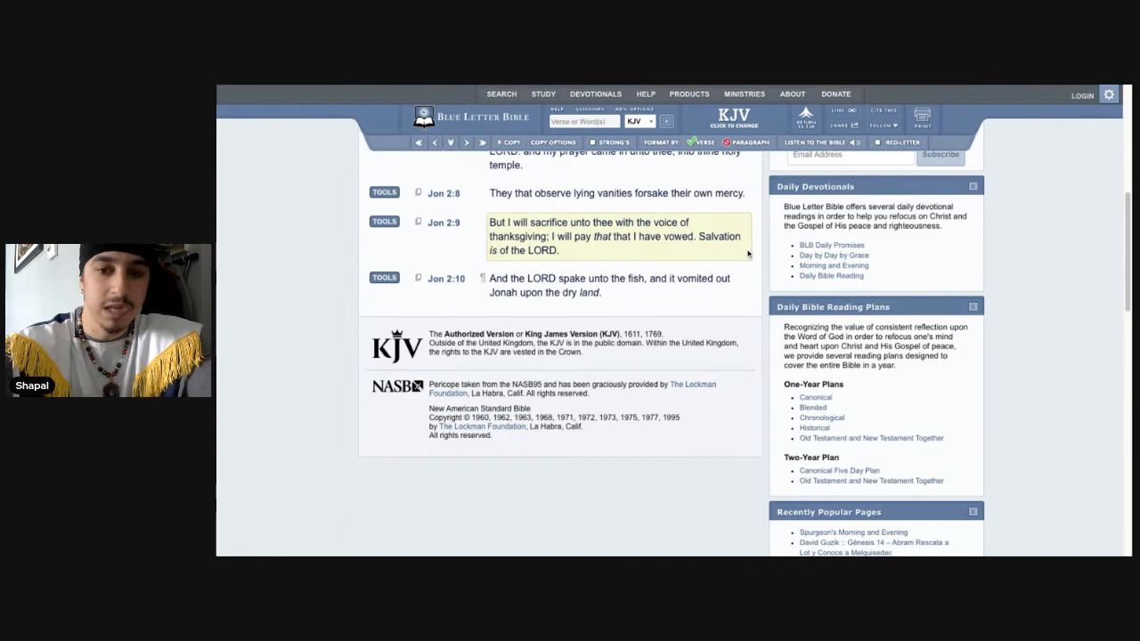
{"action": "mouse_move", "coordinate": [751, 255]}
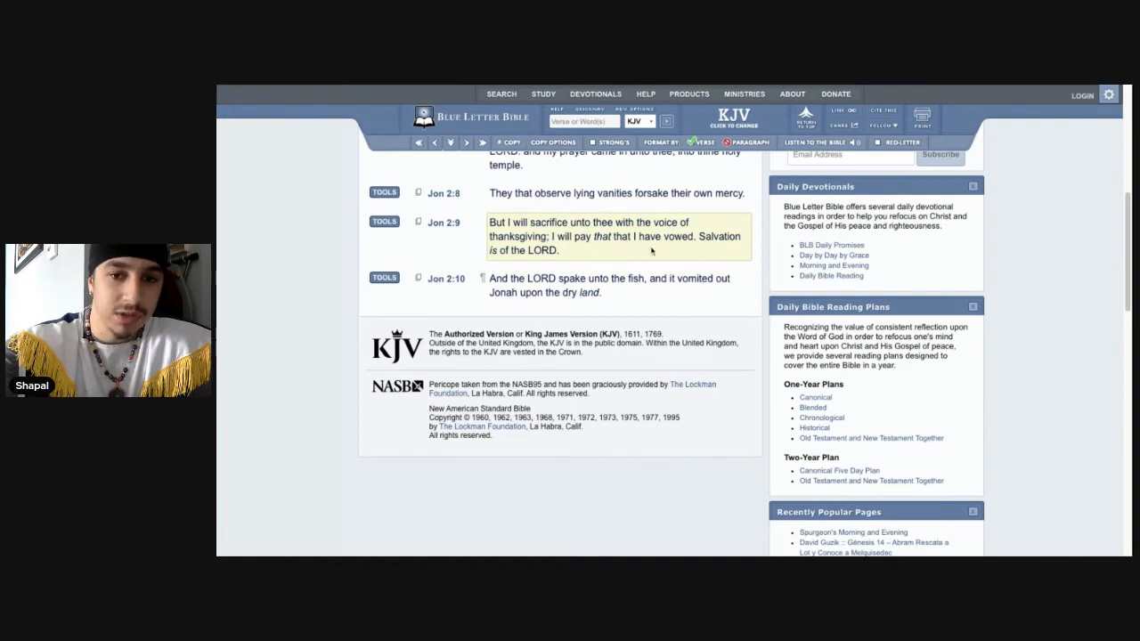
{"action": "mouse_move", "coordinate": [571, 259]}
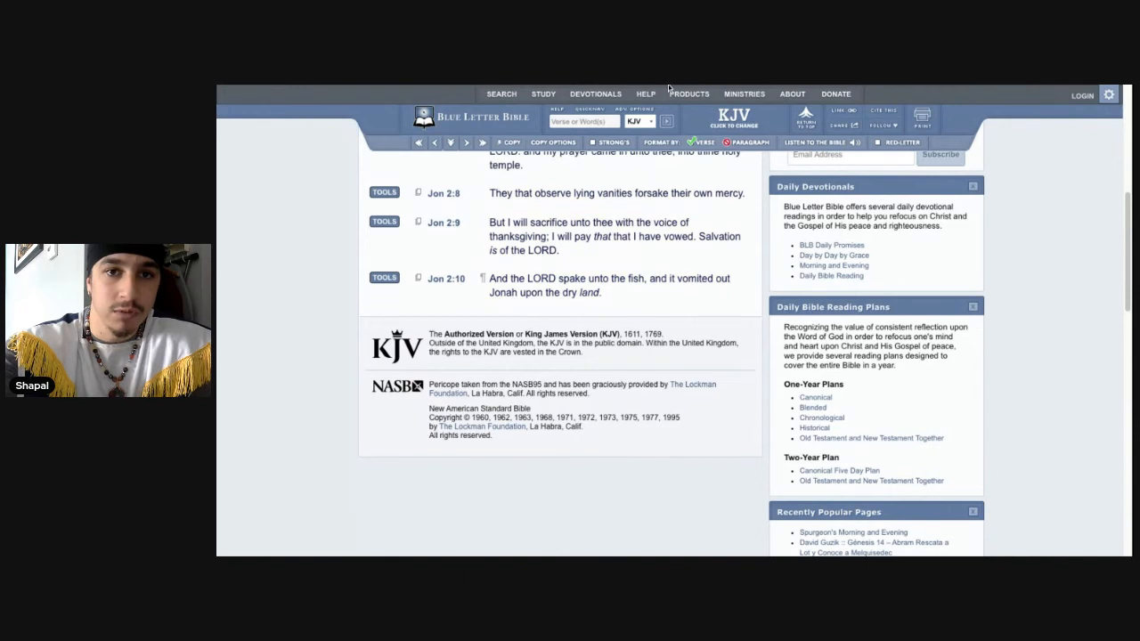
{"action": "mouse_move", "coordinate": [670, 88]}
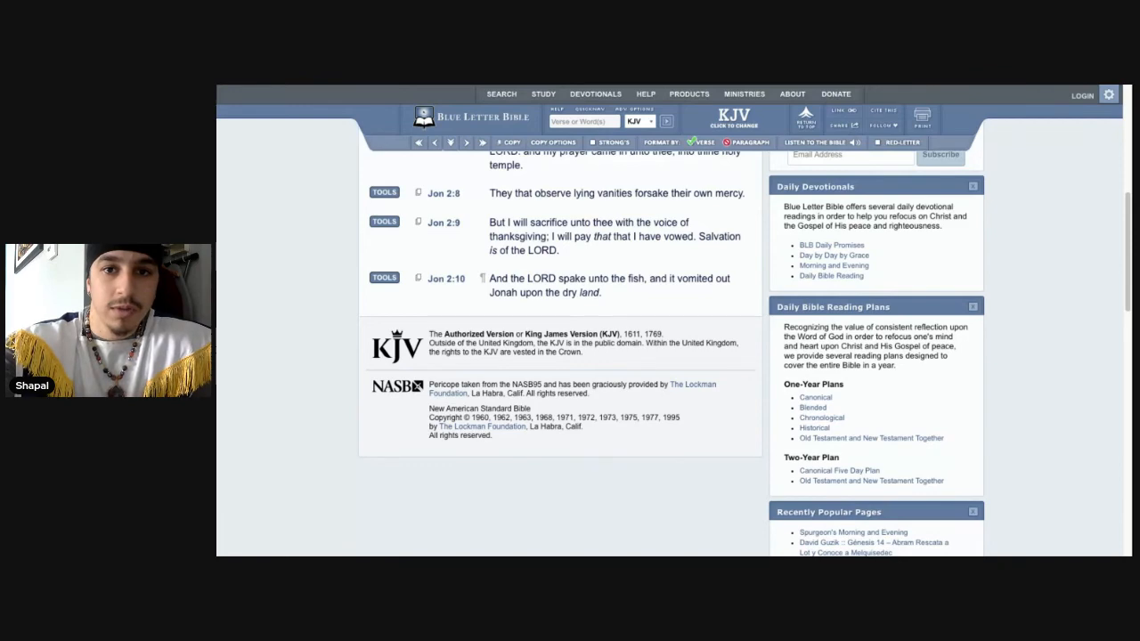
{"action": "mouse_move", "coordinate": [646, 88]}
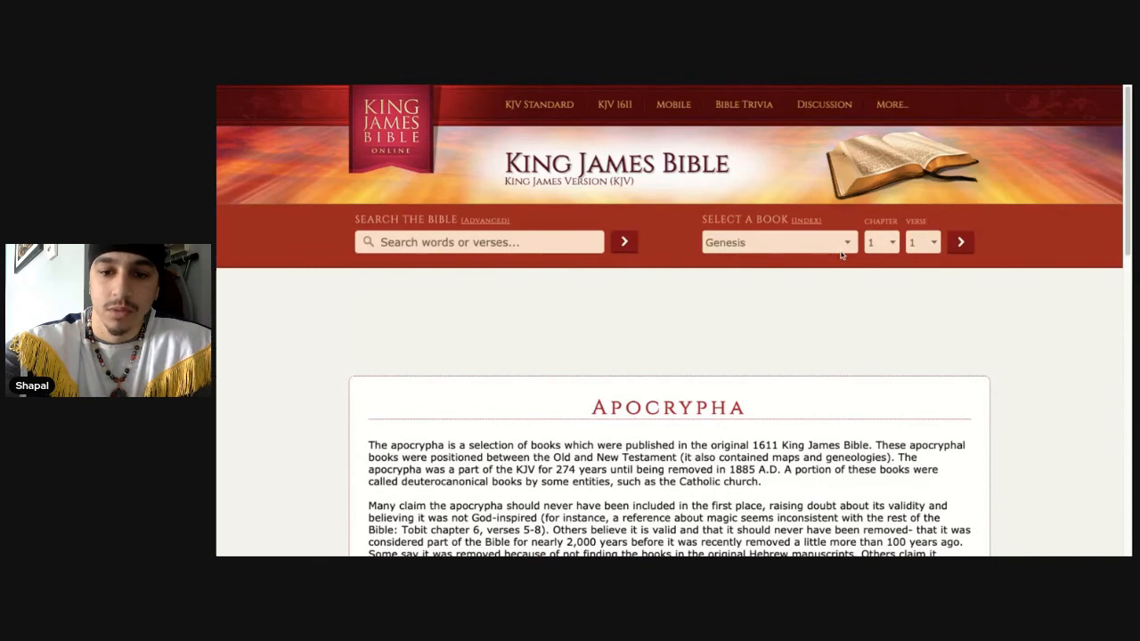
Select Ecclesiasticus chapter 23, verse 1 and go to it.
{"action": "left_click", "coordinate": [777, 241]}
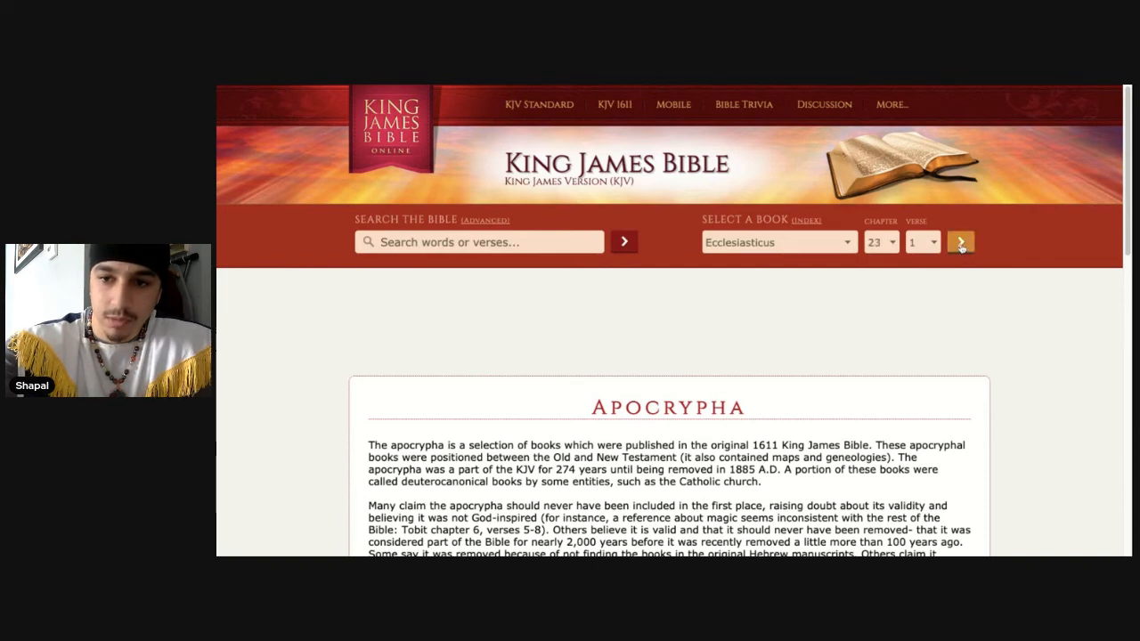
{"action": "left_click", "coordinate": [960, 241]}
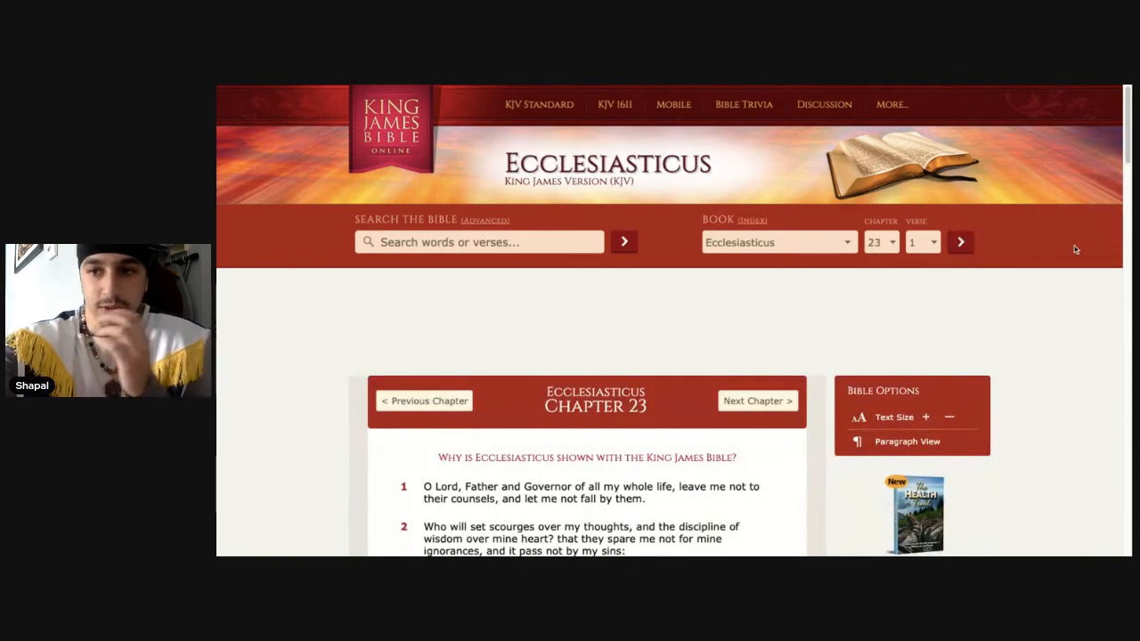
{"action": "scroll", "scroll_direction": "down", "scroll_amount": 3}
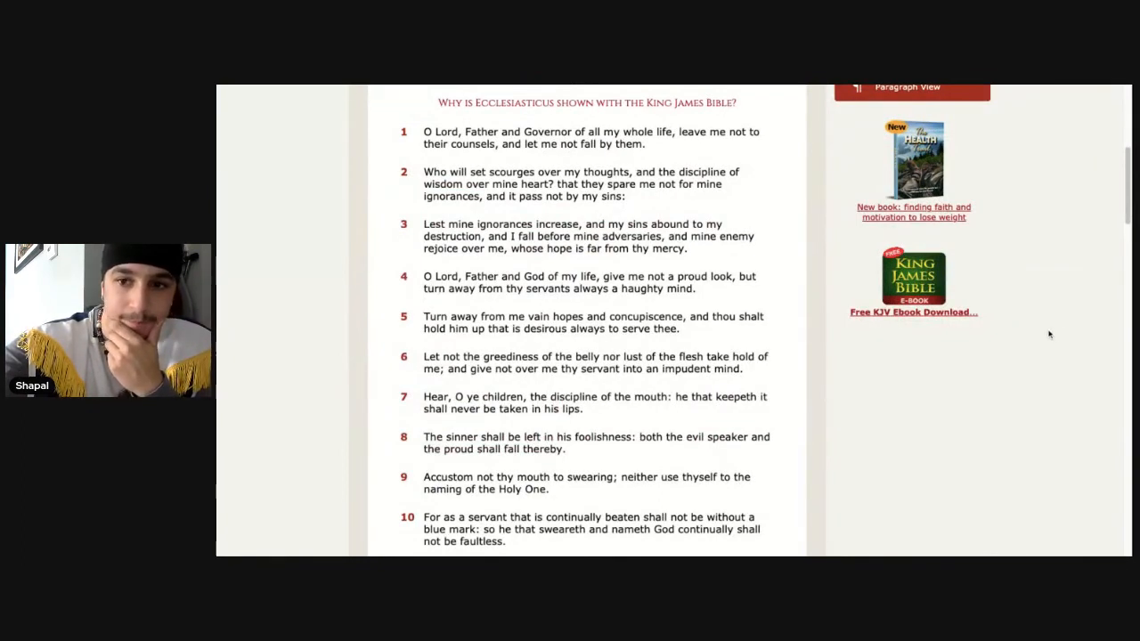
{"action": "scroll", "scroll_direction": "down", "scroll_amount": 3}
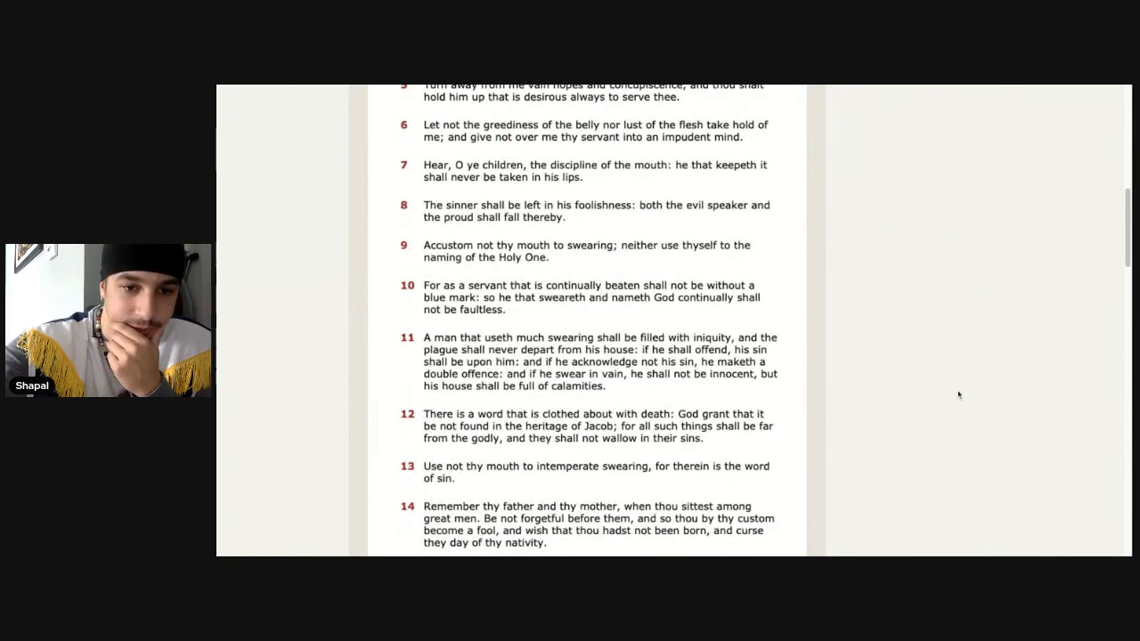
{"action": "scroll", "scroll_direction": "down", "scroll_amount": 3}
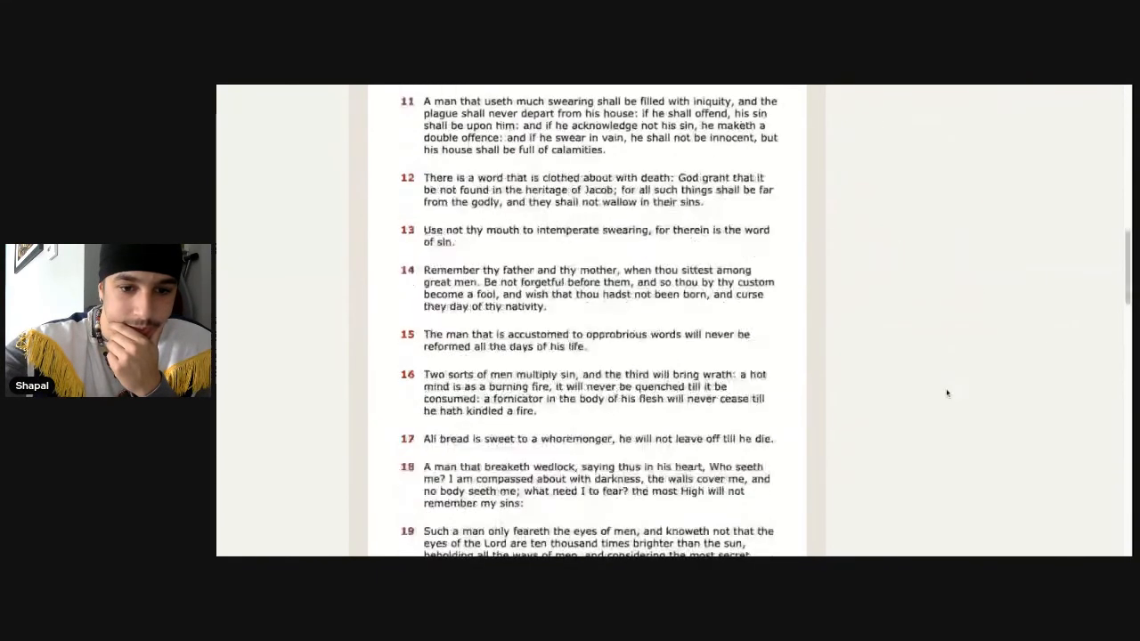
{"action": "scroll", "scroll_direction": "down", "scroll_amount": 3}
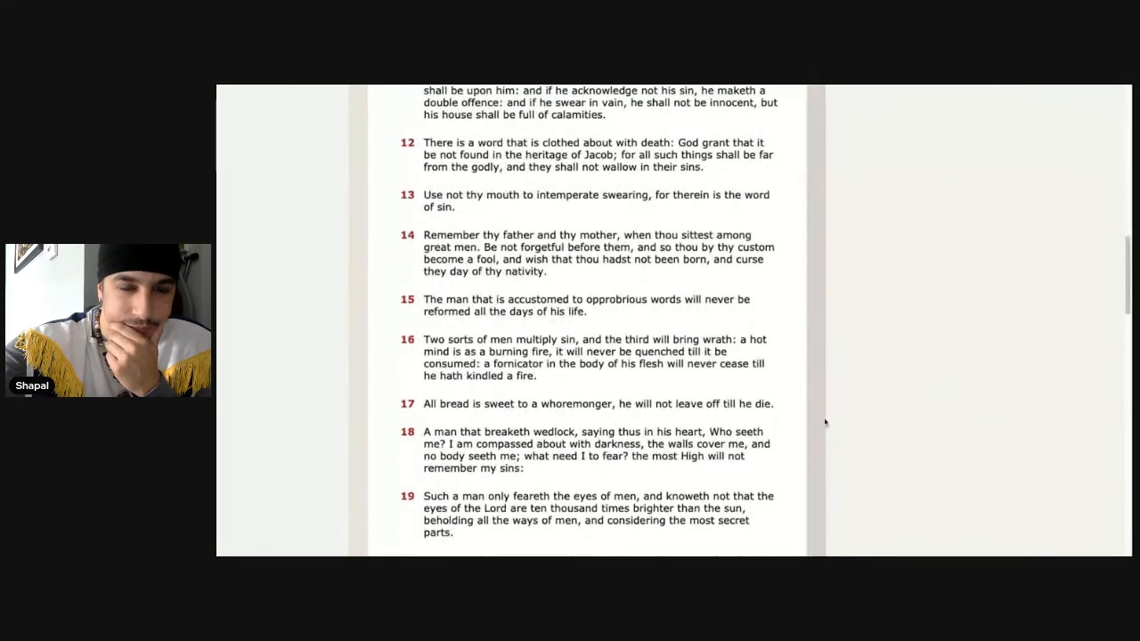
{"action": "scroll", "scroll_direction": "down", "scroll_amount": 3}
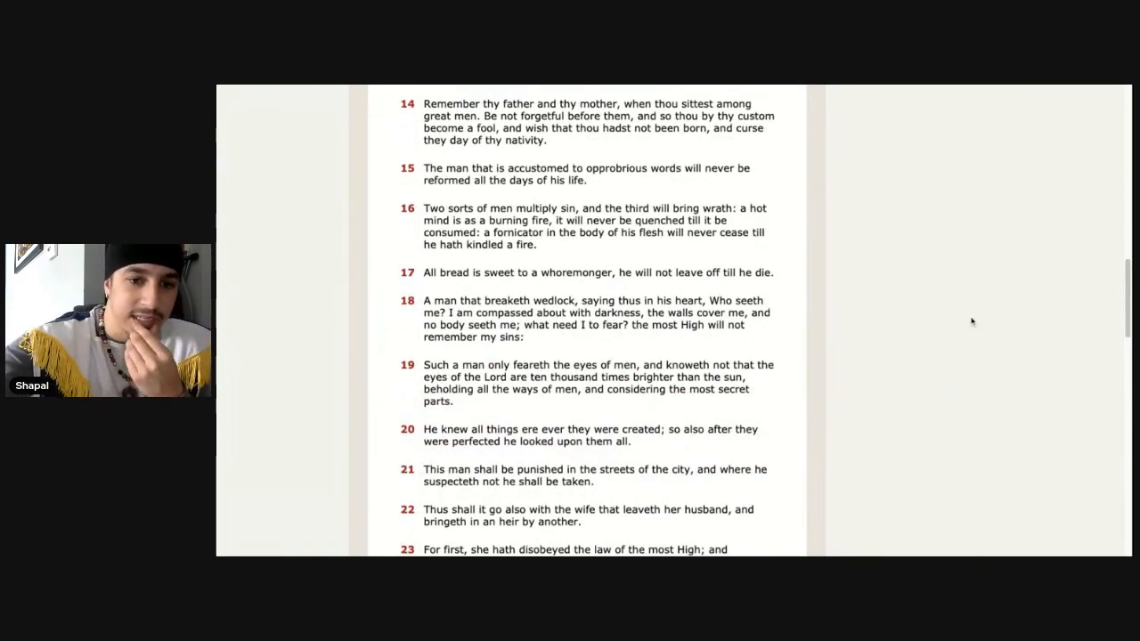
{"action": "mouse_move", "coordinate": [957, 323]}
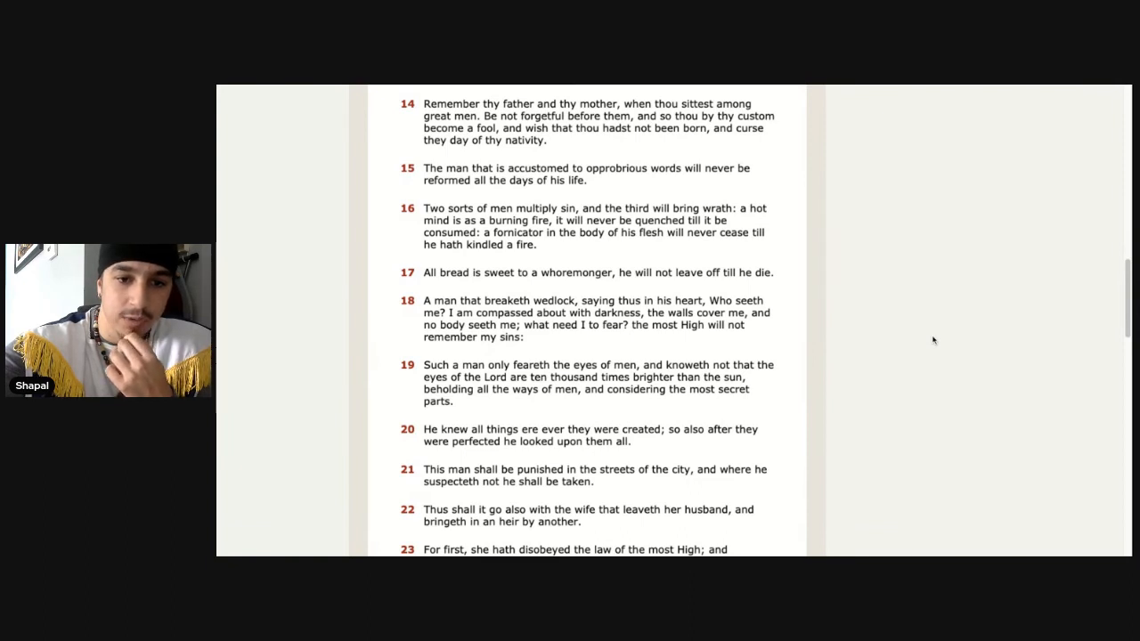
{"action": "mouse_move", "coordinate": [955, 340]}
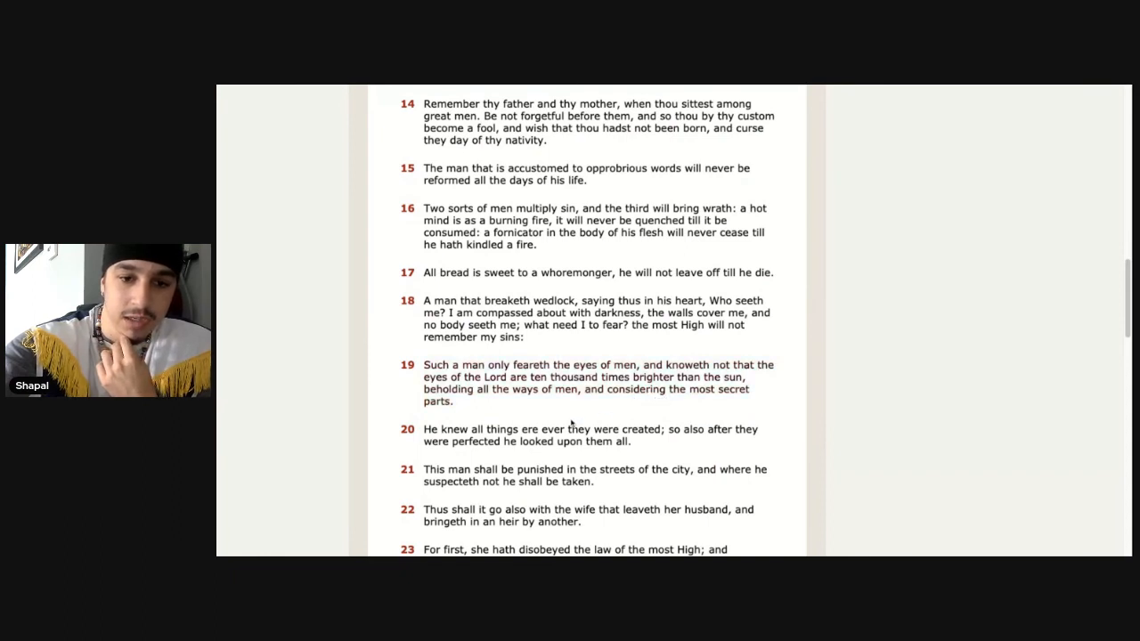
{"action": "mouse_move", "coordinate": [615, 410]}
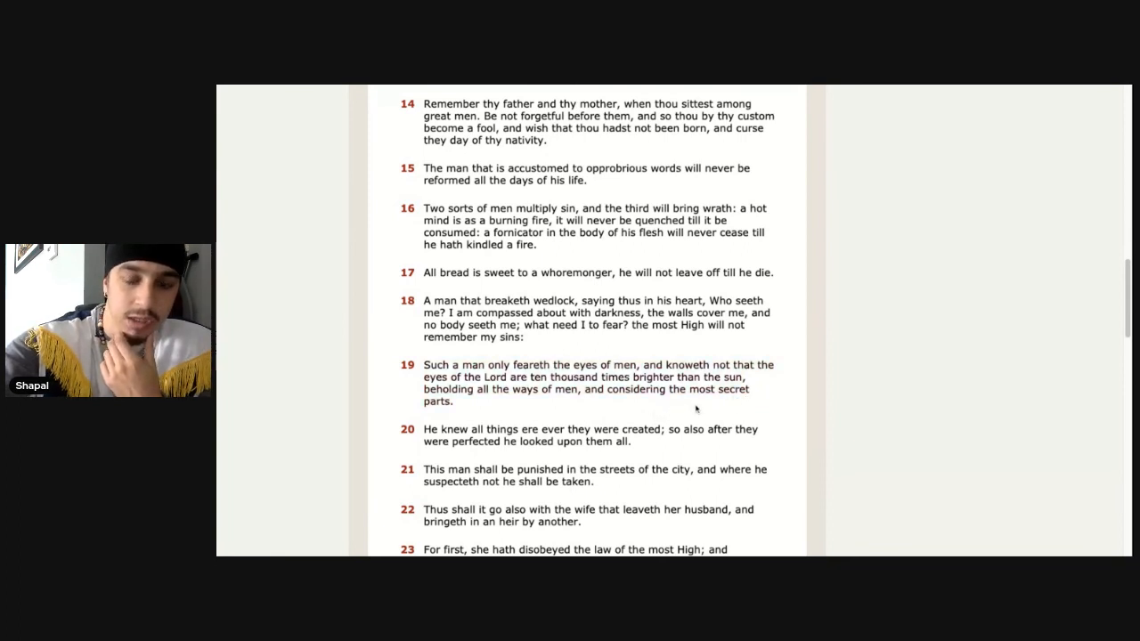
{"action": "mouse_move", "coordinate": [712, 409]}
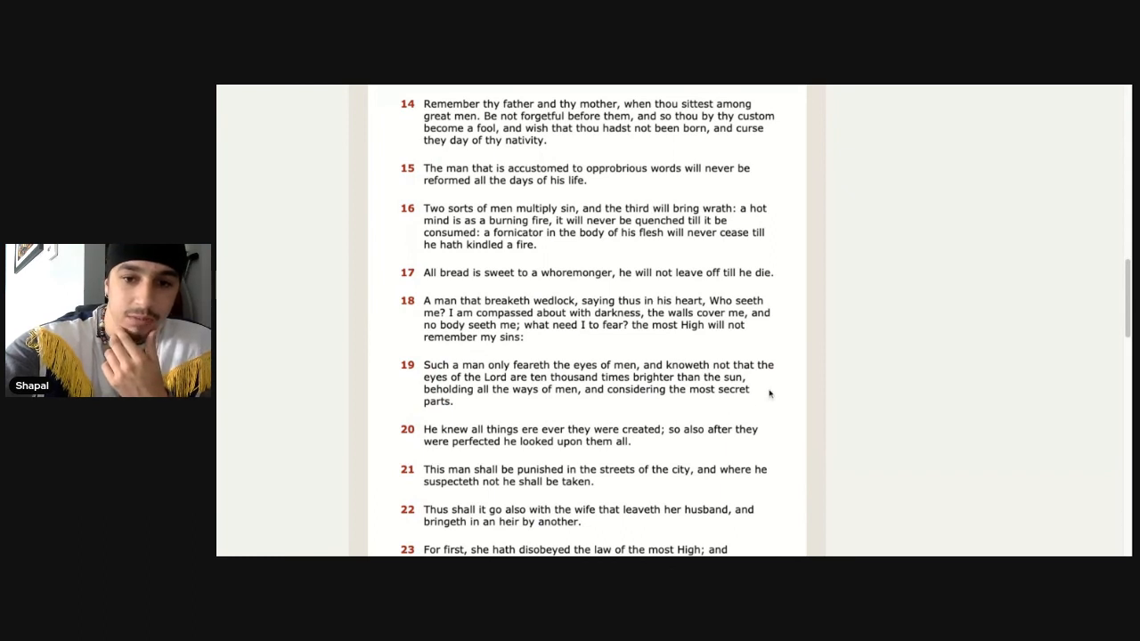
{"action": "mouse_move", "coordinate": [800, 89]}
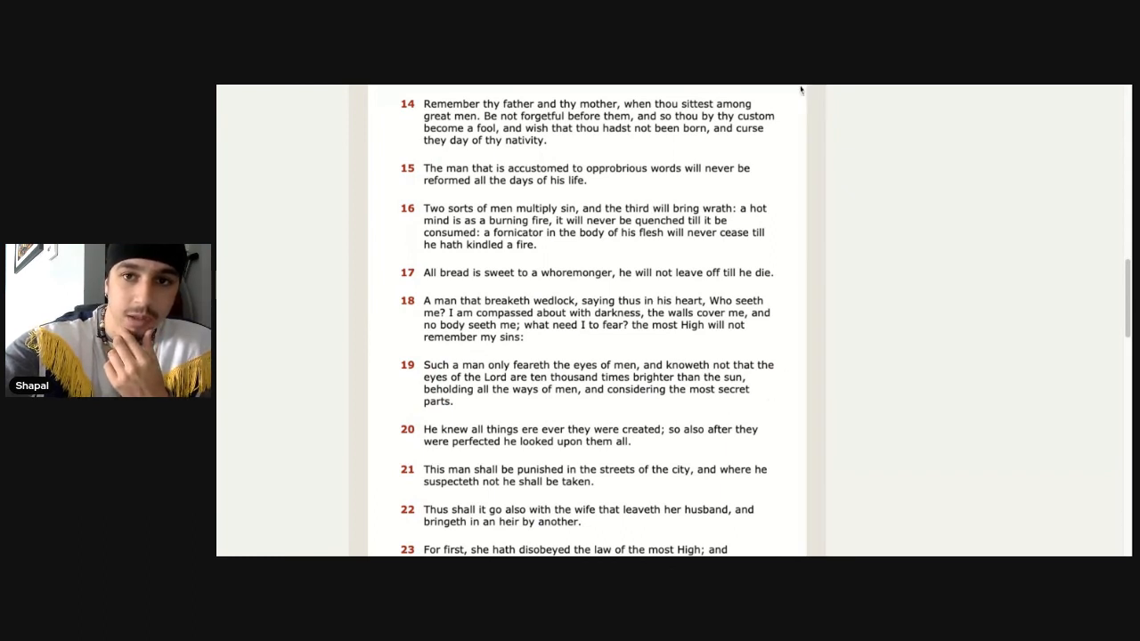